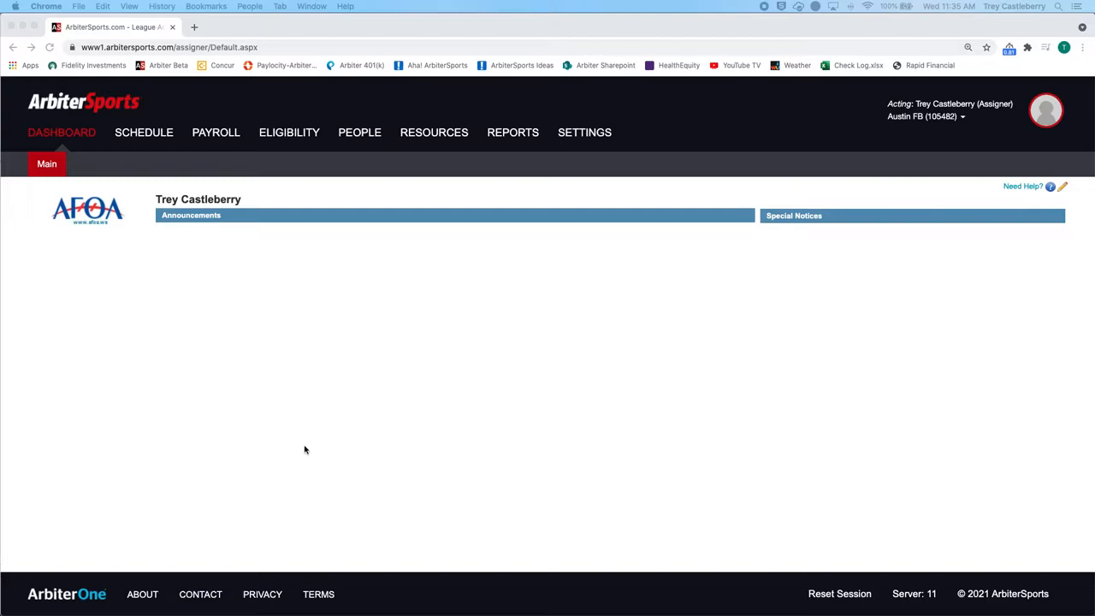
mouse_move(373, 146)
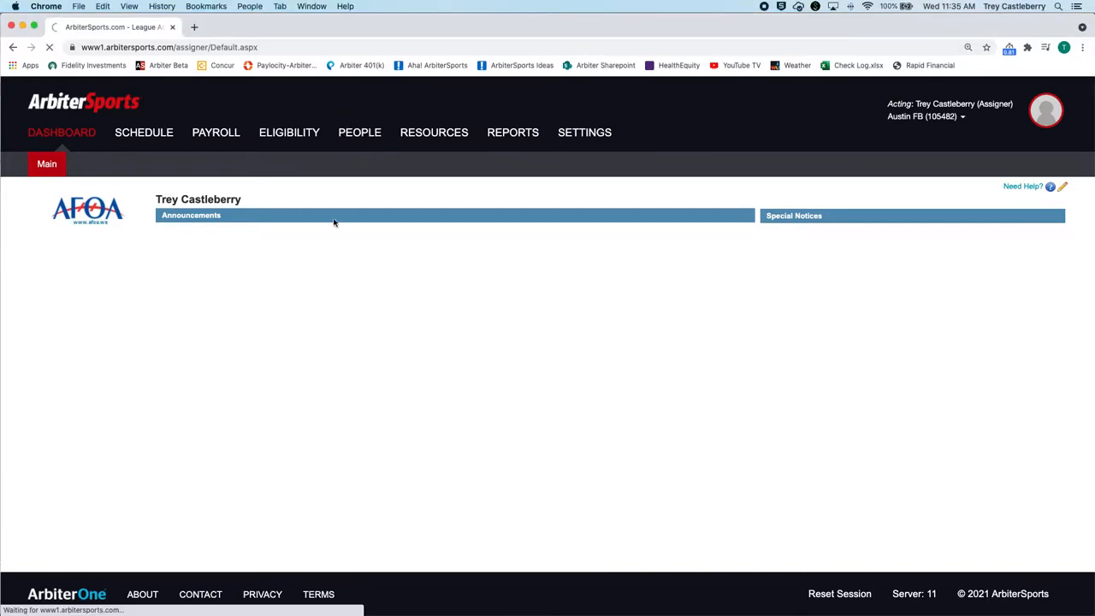
- Go to the People > Officials roster and open the Add Official dialog
left_click(359, 132)
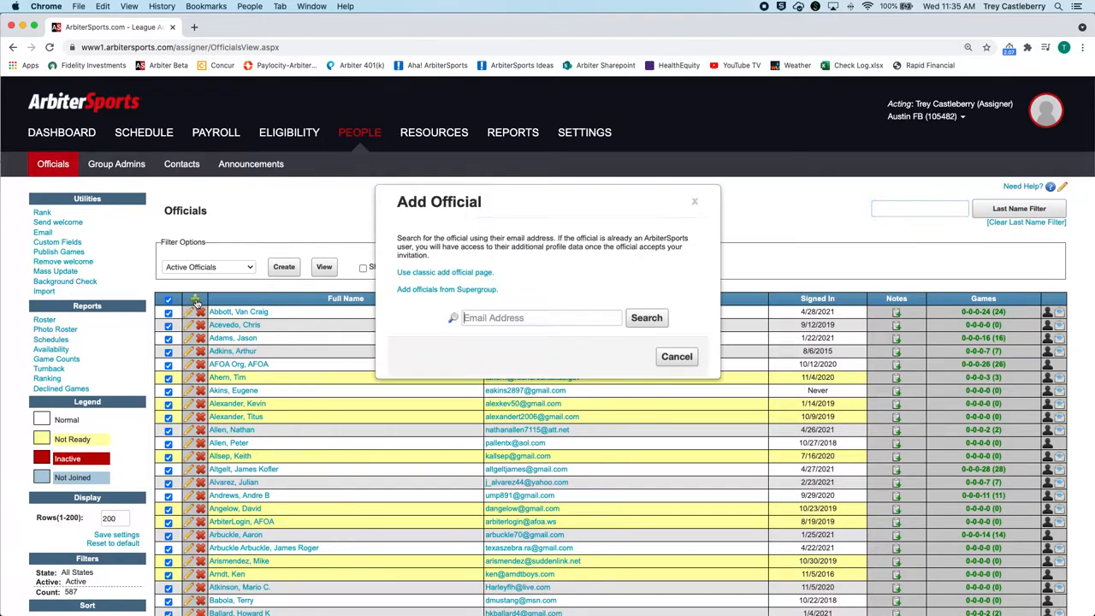
- Search for the email 'trey.c' and review the found user's details
left_click(538, 317)
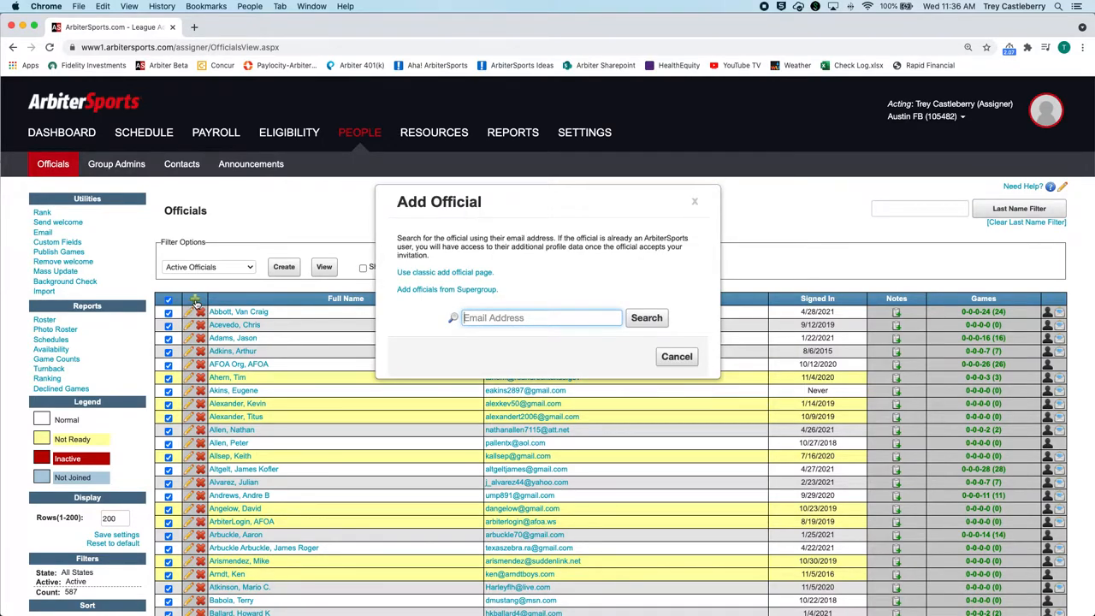
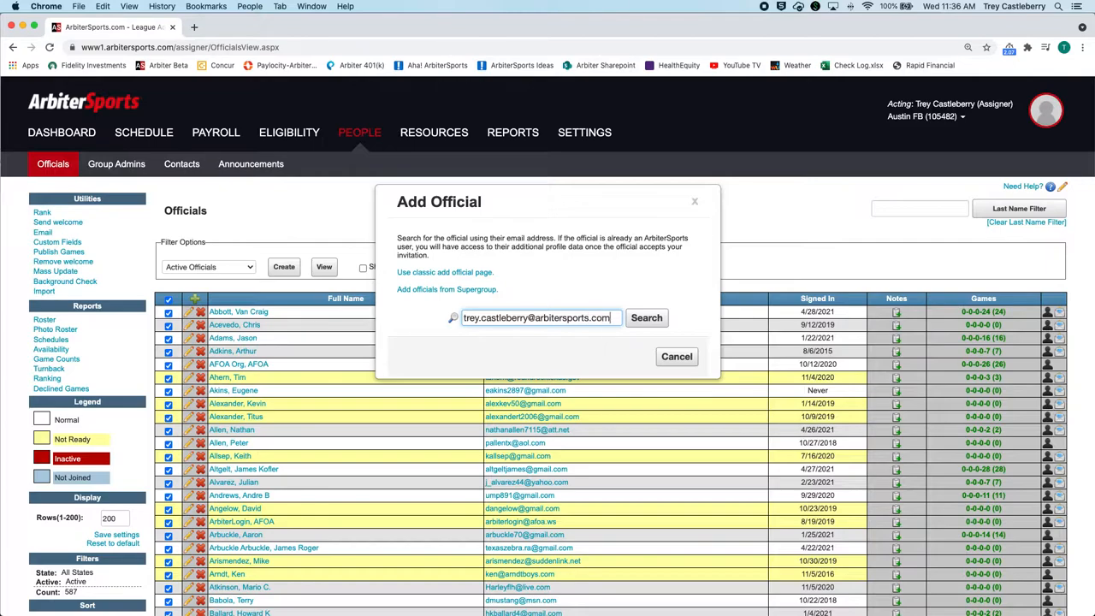
left_click(645, 317)
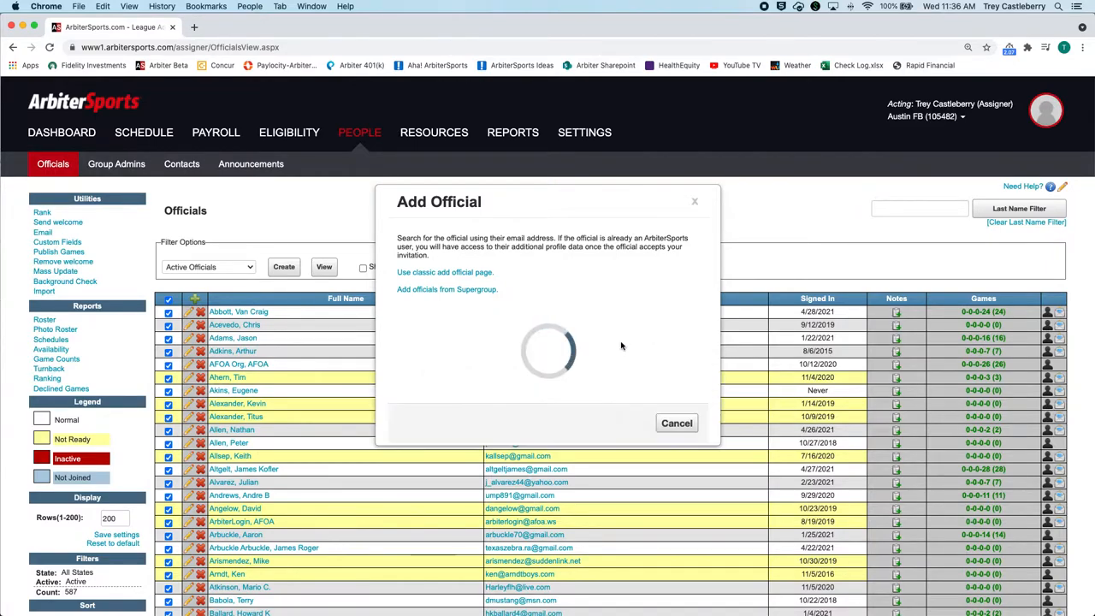
left_click(646, 317)
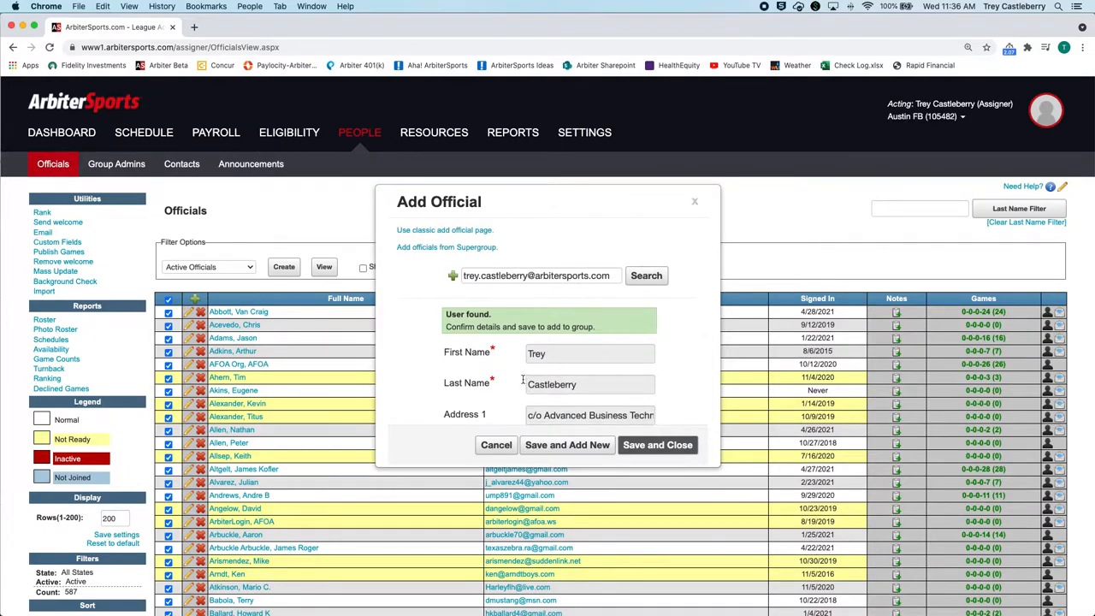
scroll("down", 3)
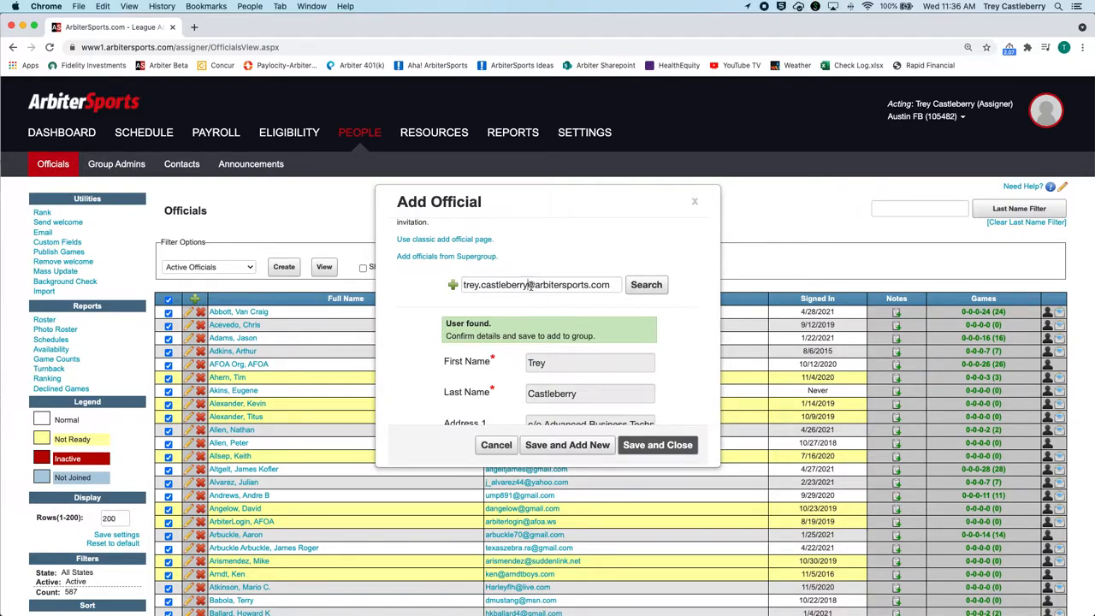
- Edit the email address and search again, finding no existing user
left_click(538, 283)
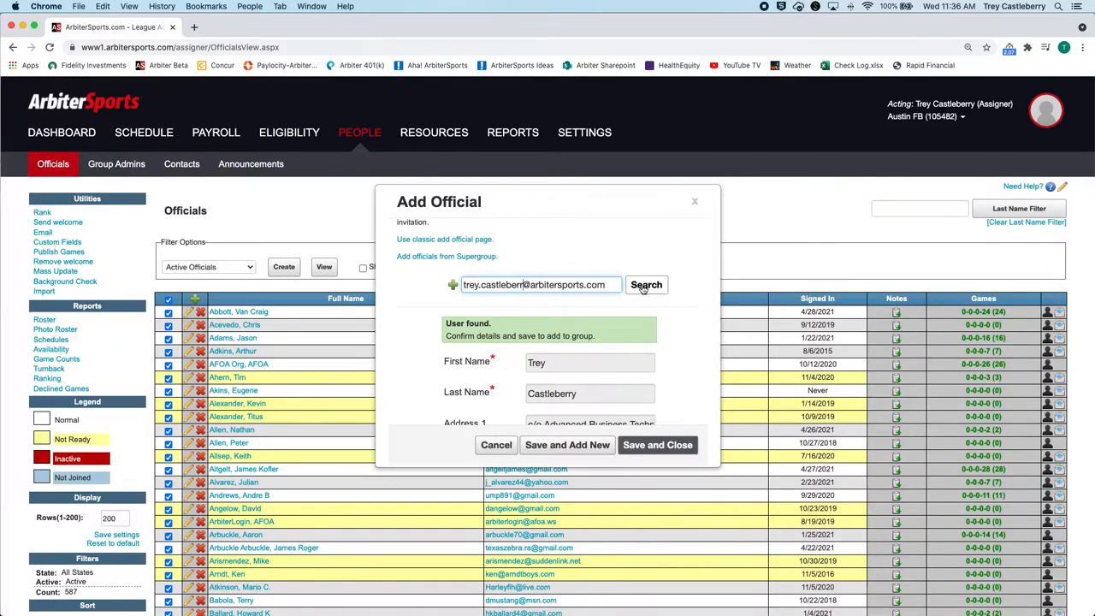
left_click(646, 284)
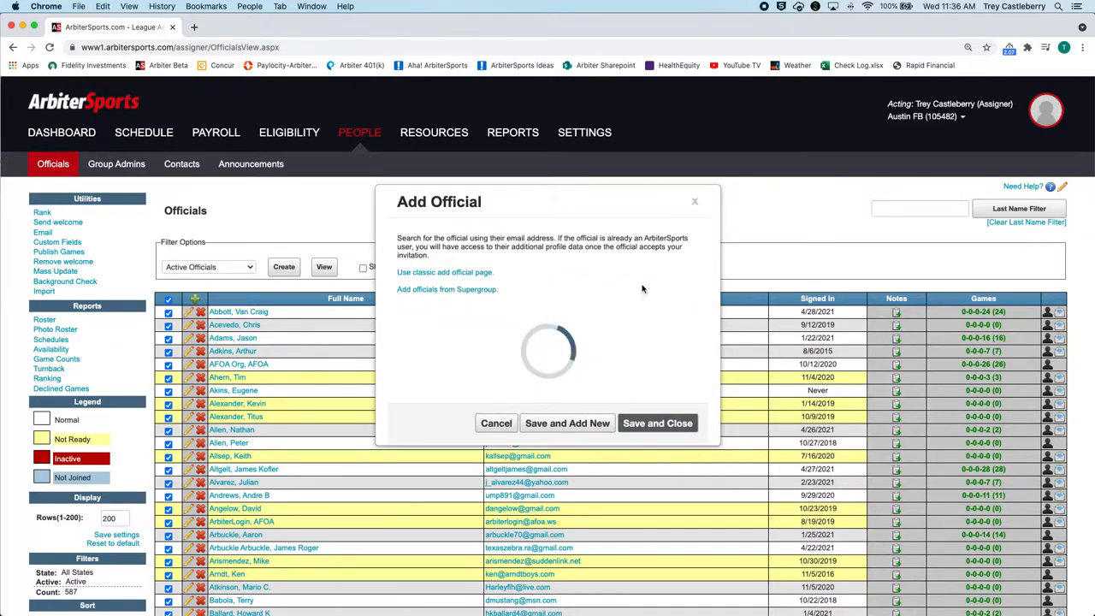
left_click(645, 294)
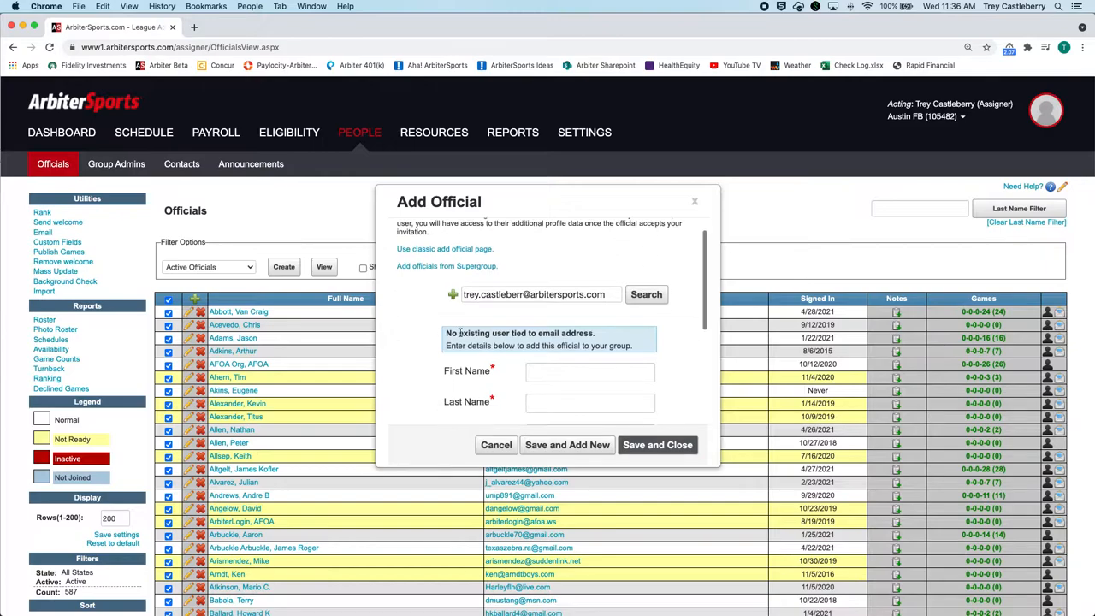
left_click(588, 371)
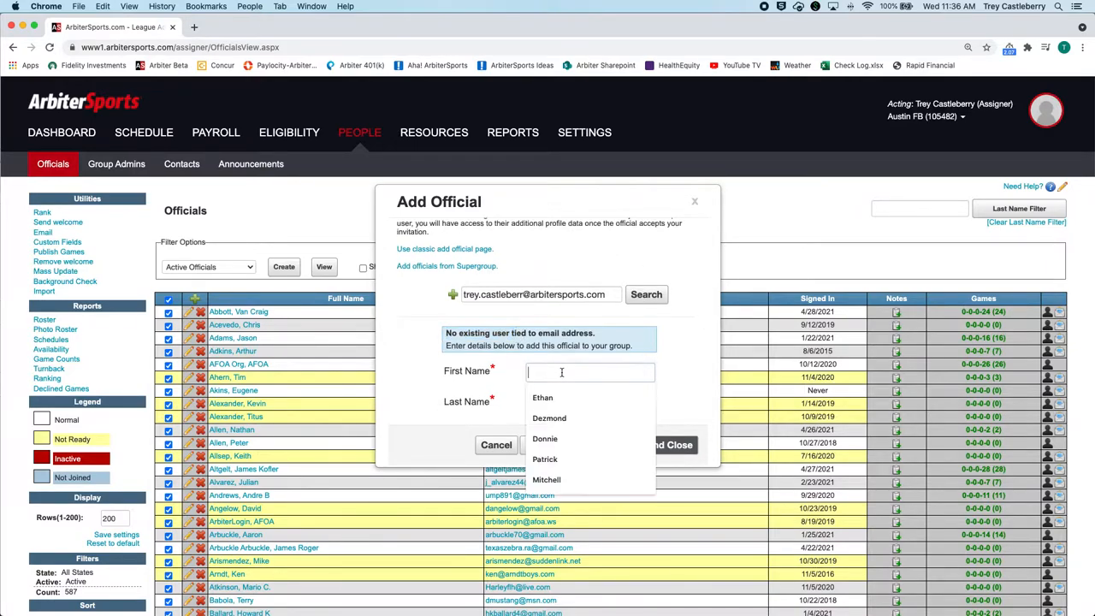
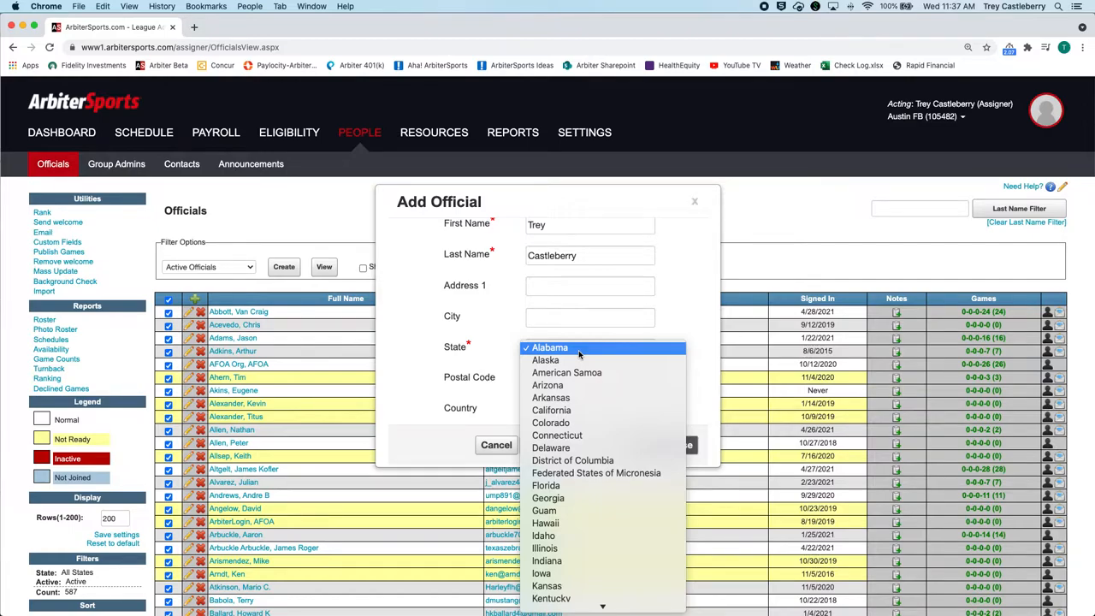
scroll("down", 3)
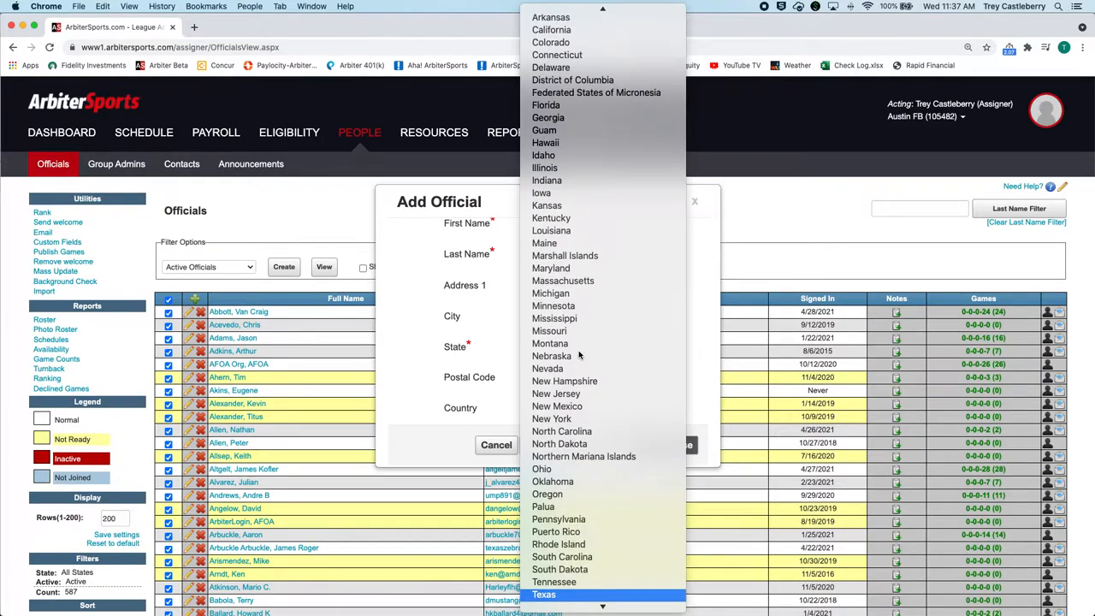
left_click(544, 594)
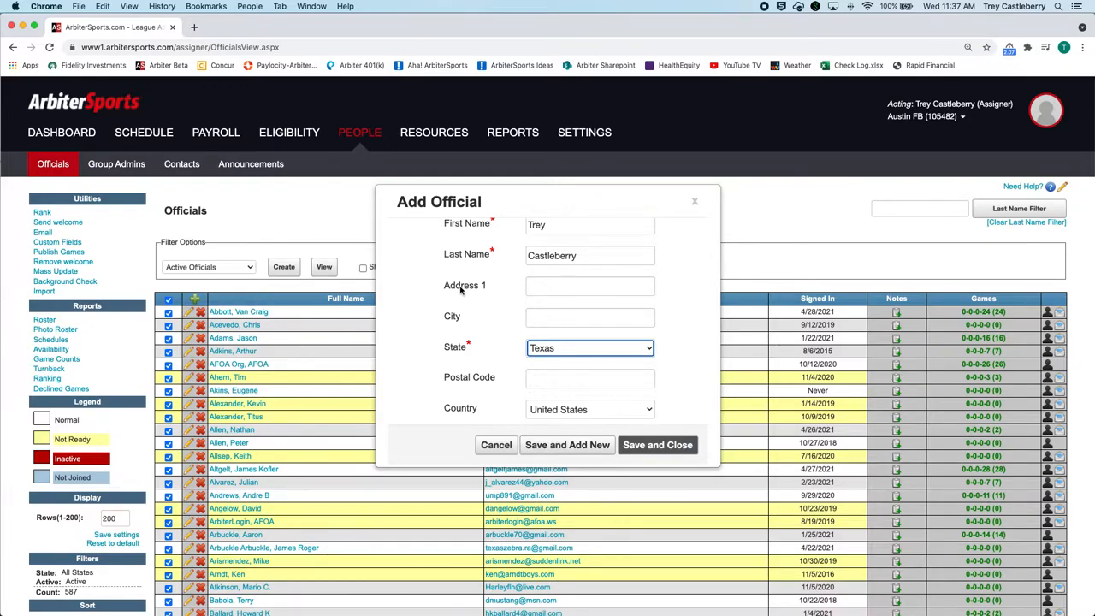
mouse_move(455, 327)
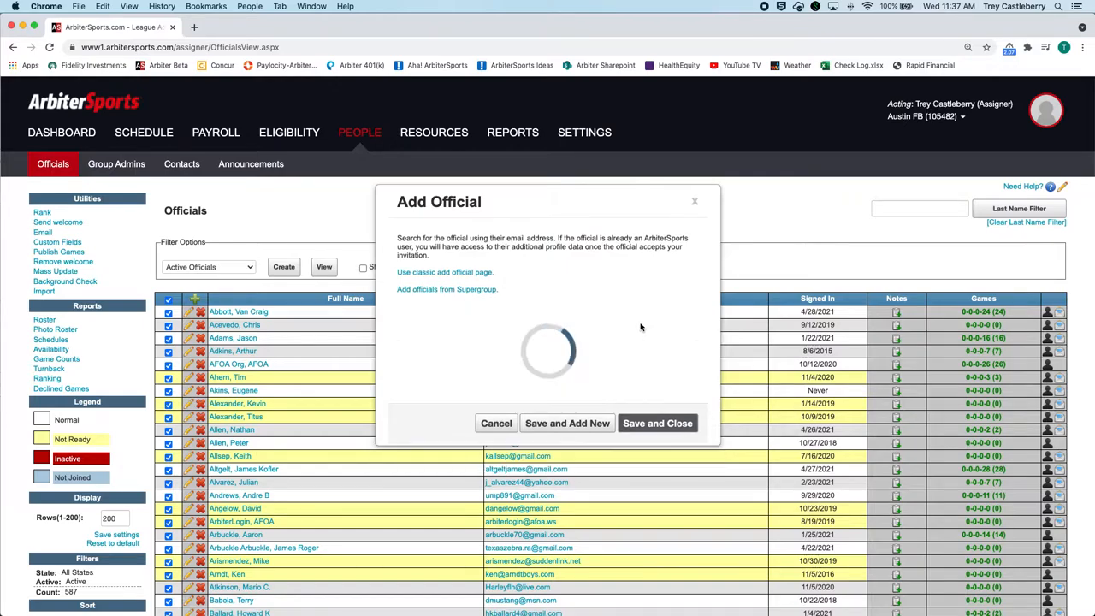
- Save the new official and filter the roster by last name 'cas'
left_click(646, 224)
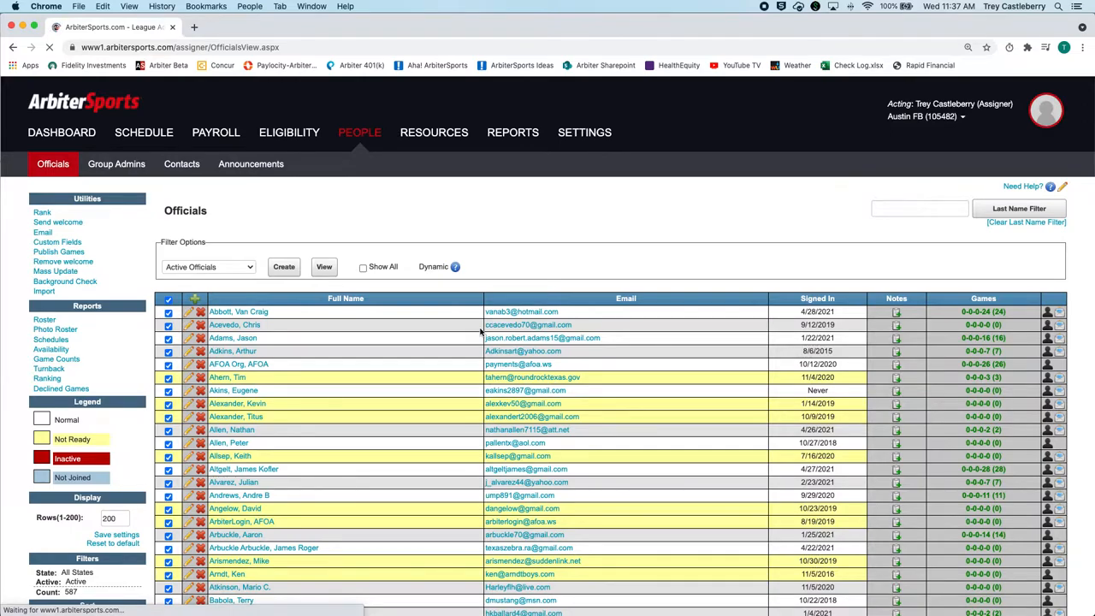
type("cas")
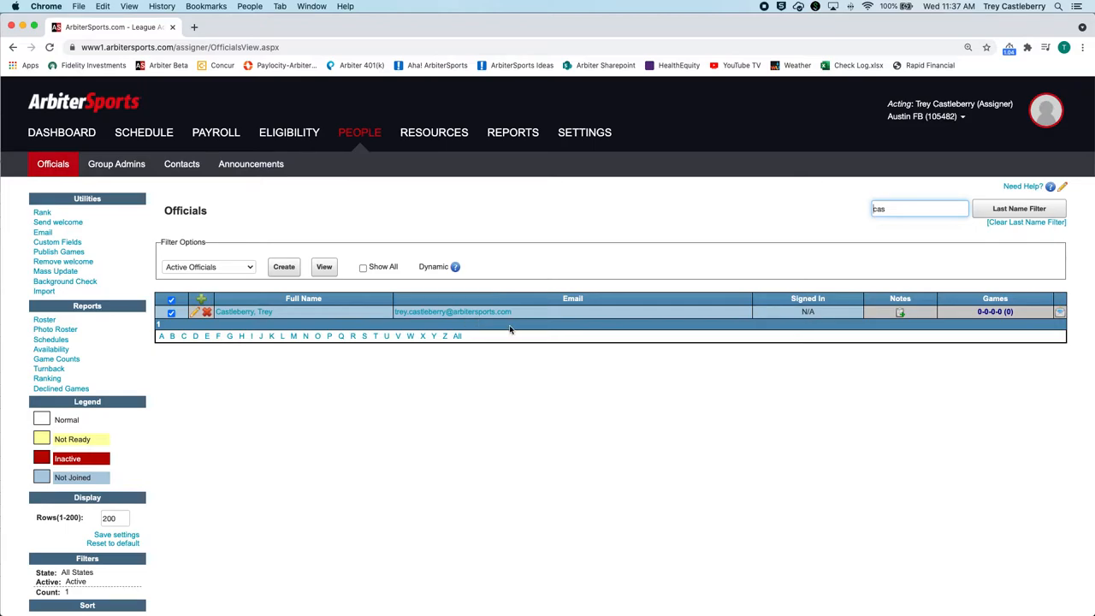
mouse_move(460, 324)
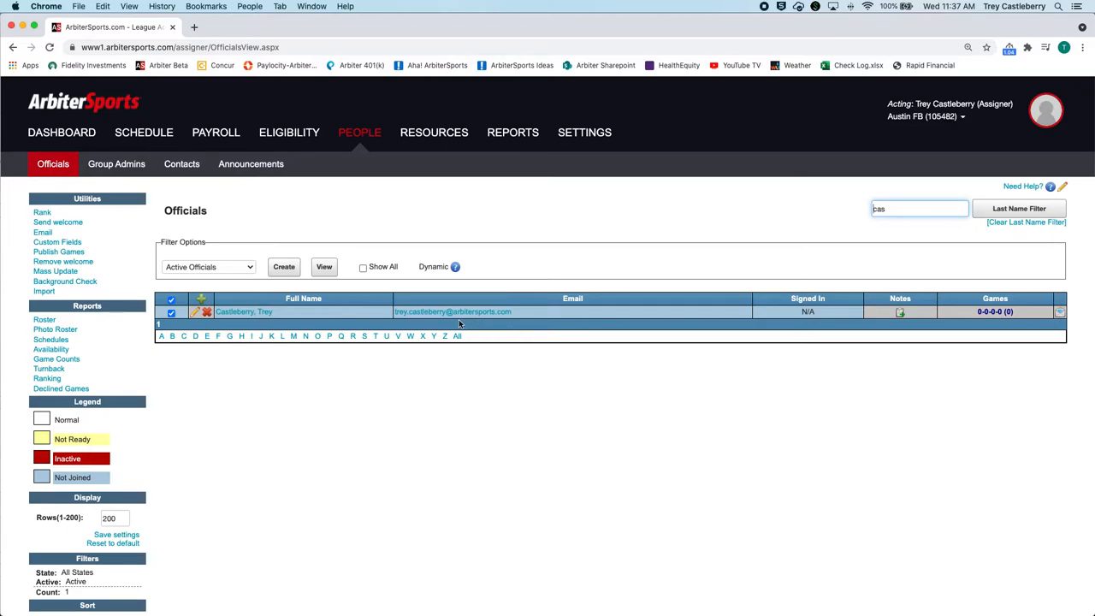
mouse_move(293, 321)
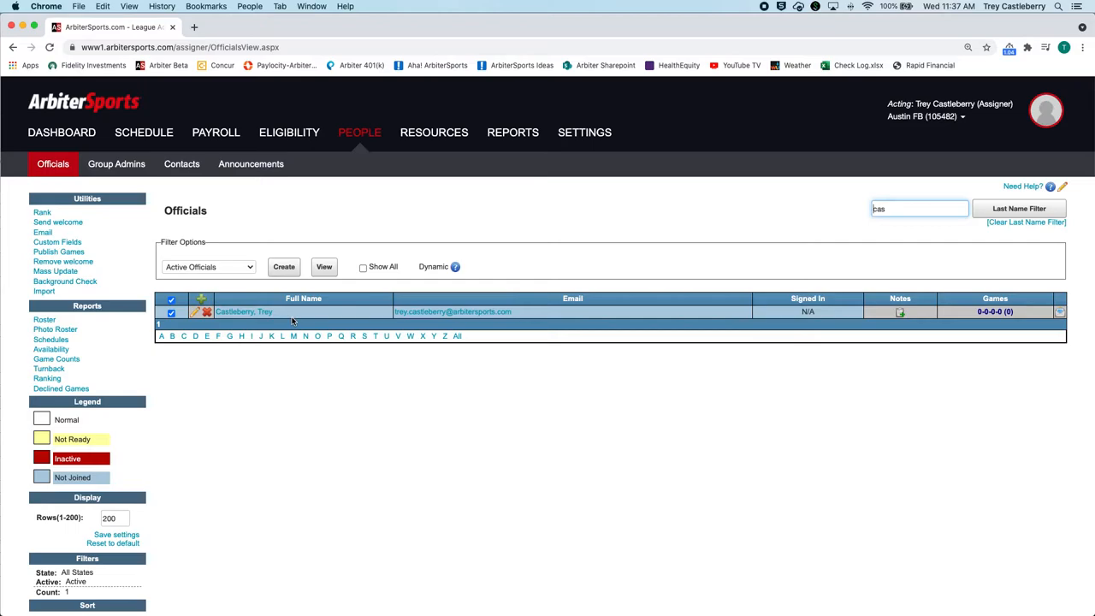
mouse_move(282, 319)
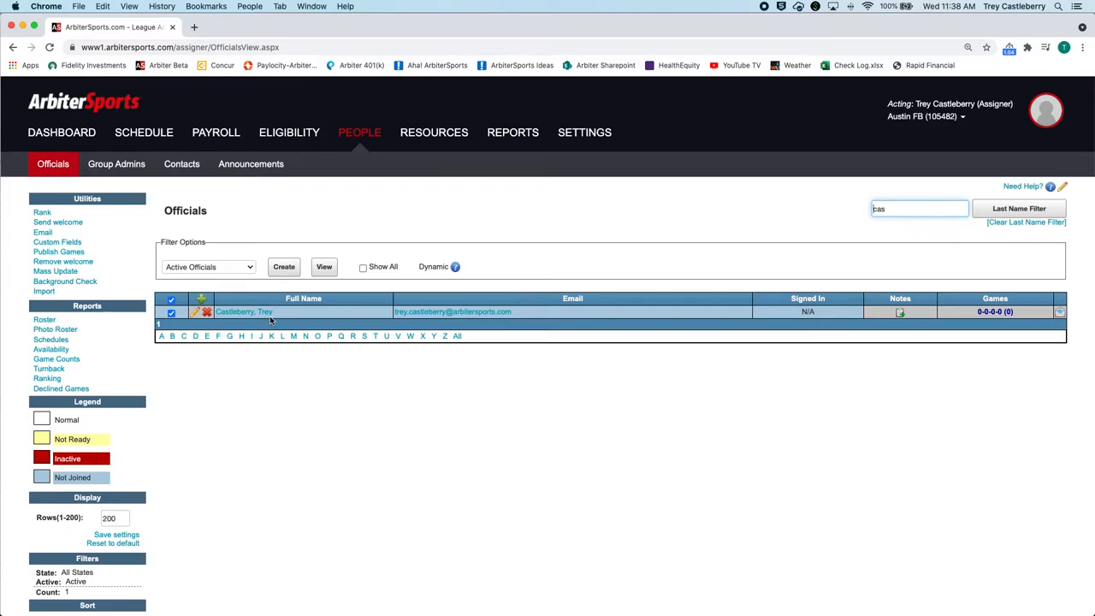
mouse_move(310, 321)
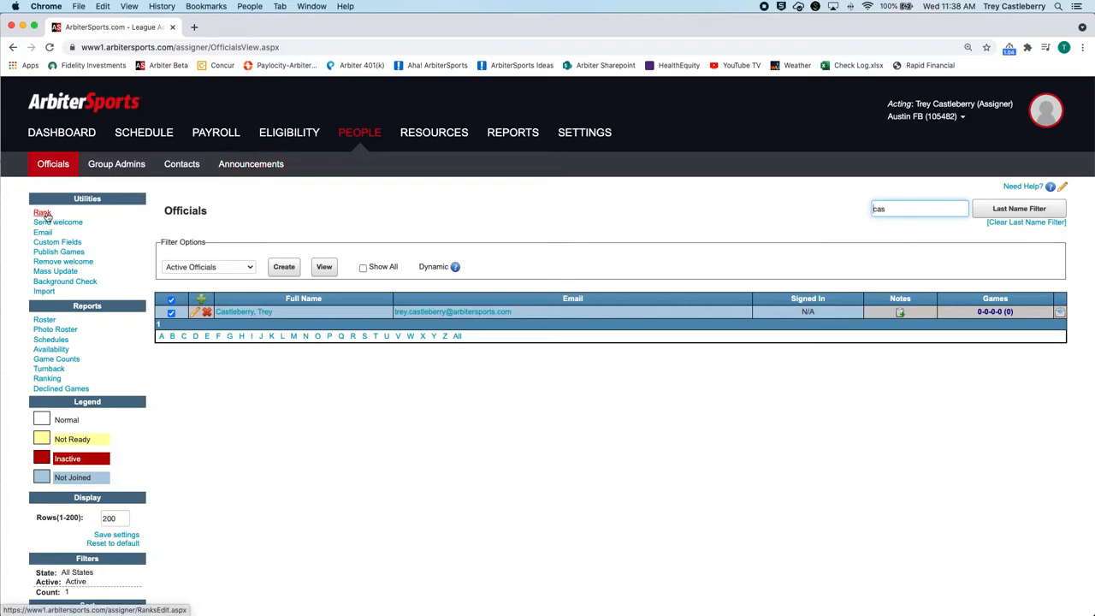
left_click(42, 212)
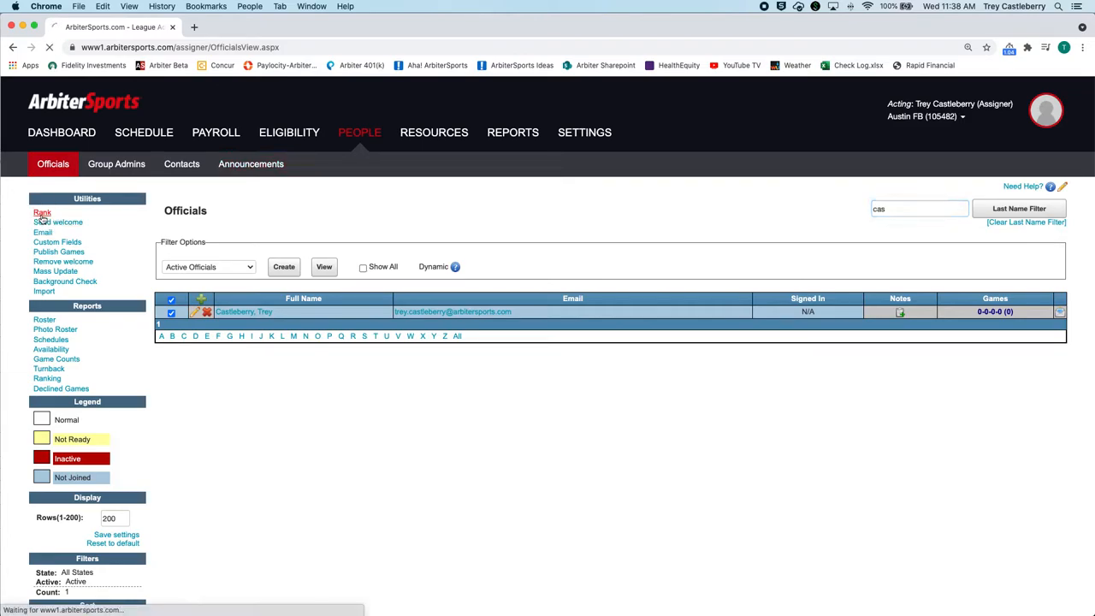
left_click(42, 212)
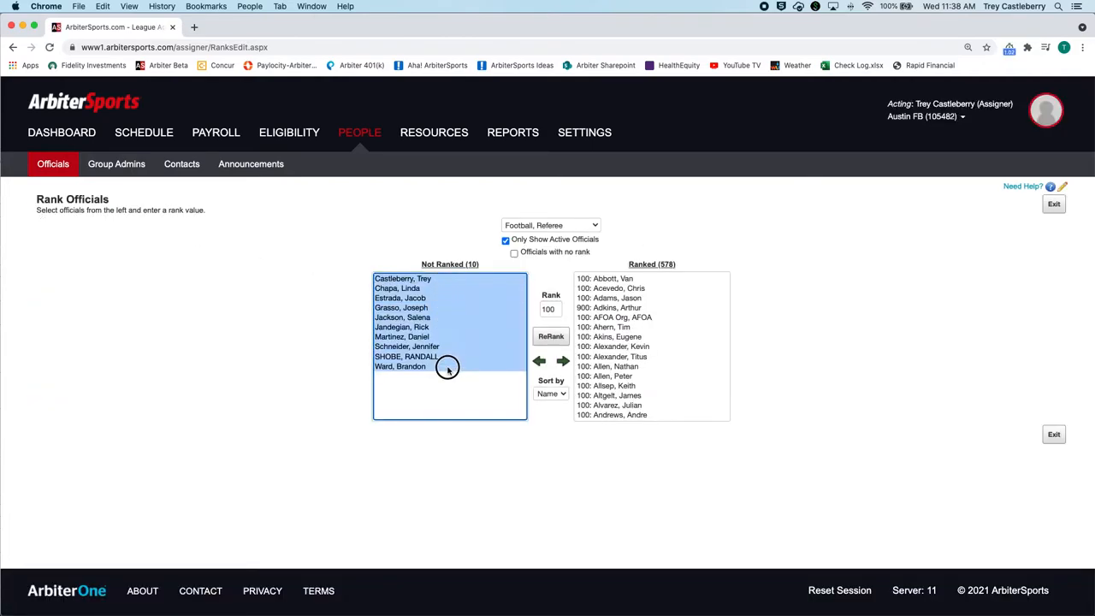
left_click(403, 278)
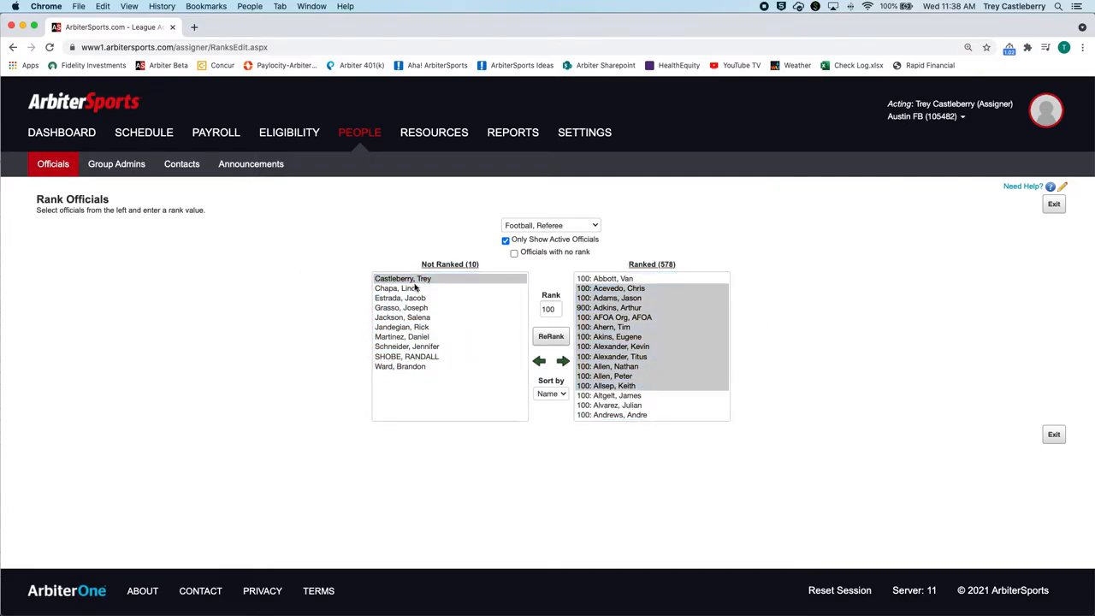
left_click(605, 278)
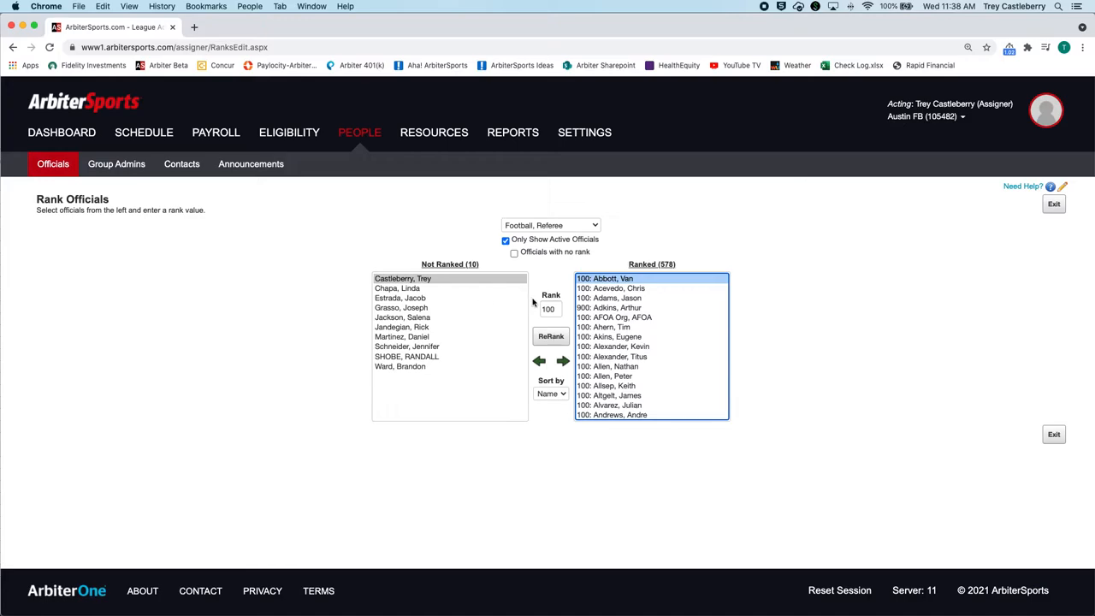
mouse_move(538, 311)
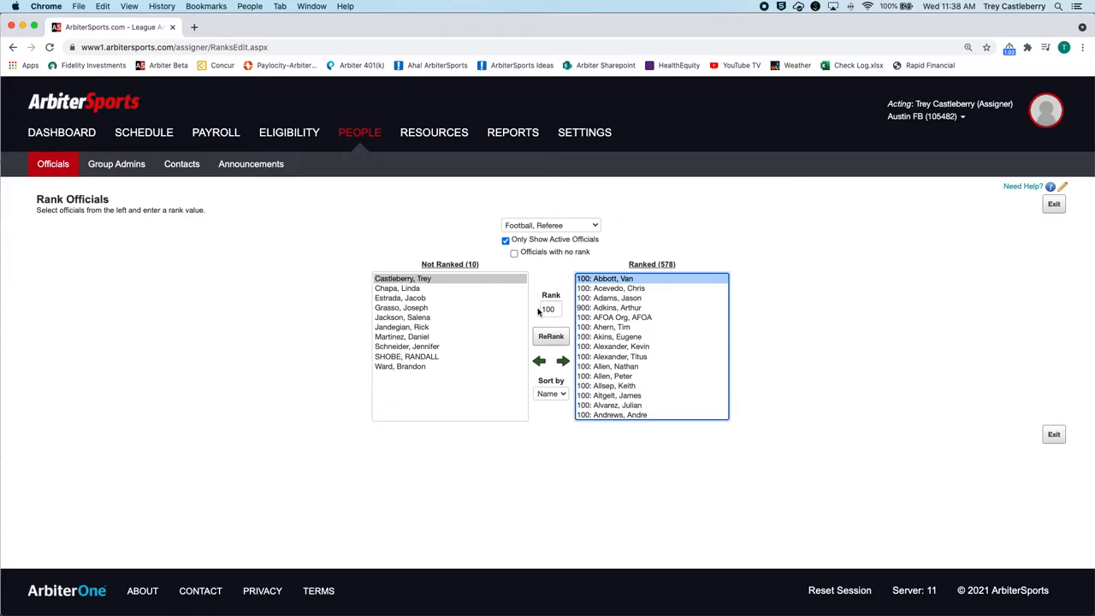
mouse_move(537, 313)
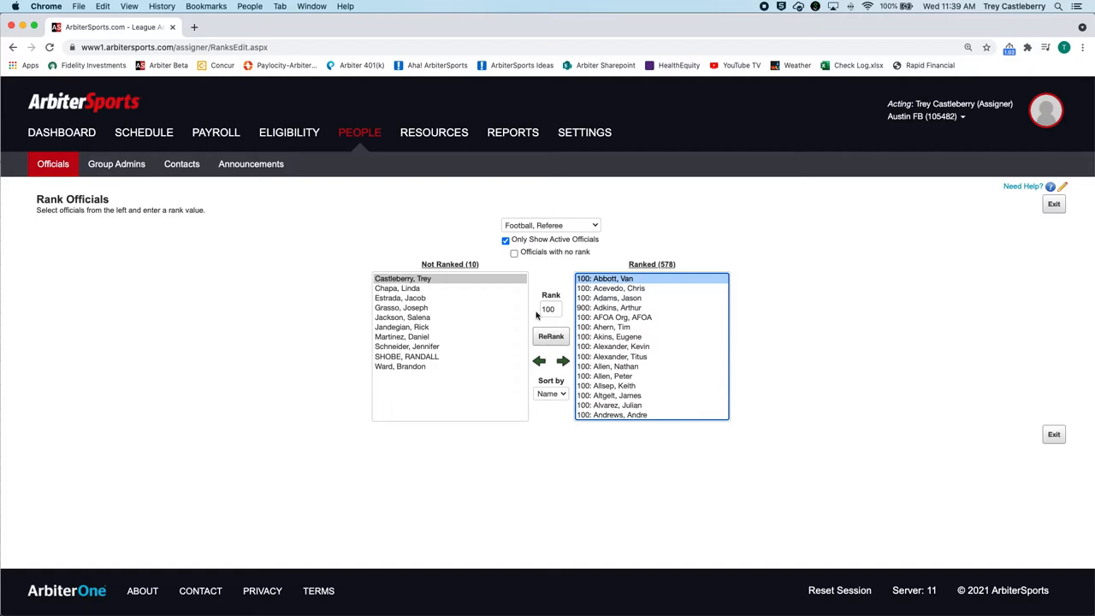
mouse_move(525, 326)
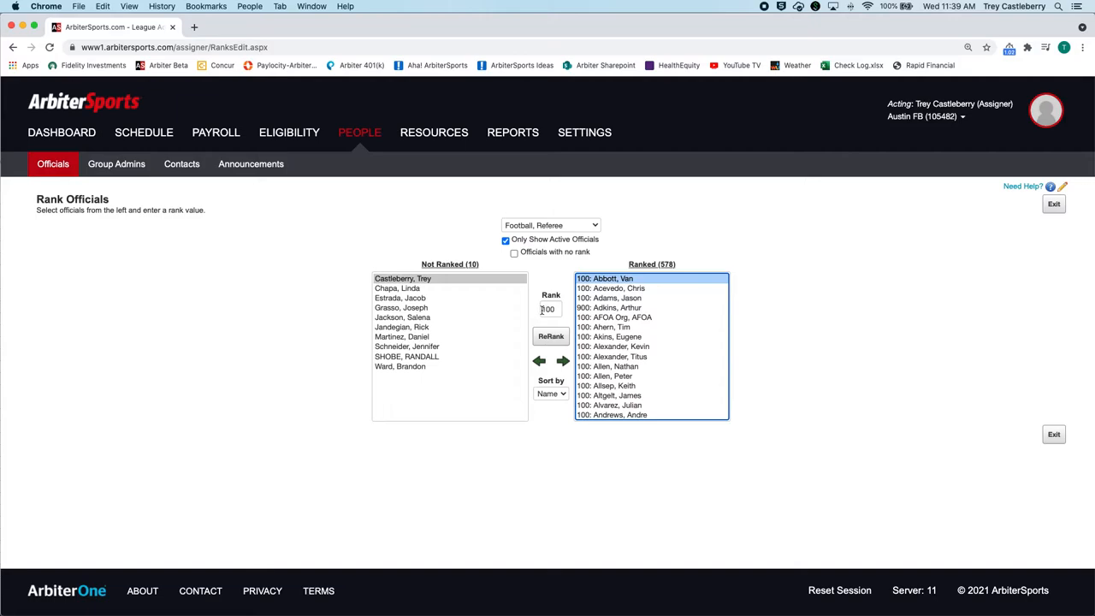
mouse_move(537, 309)
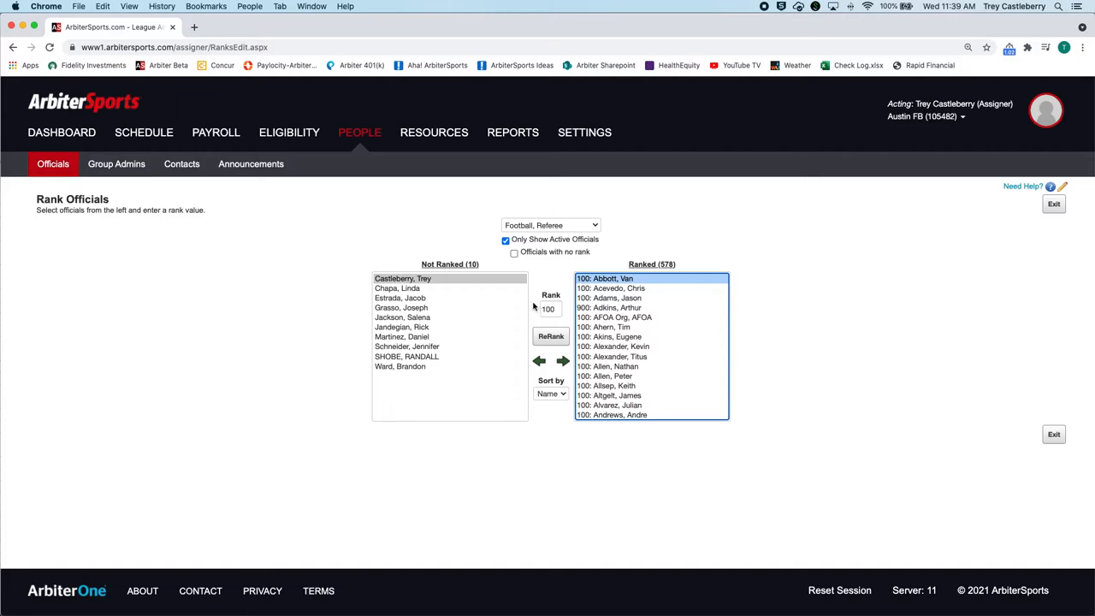
mouse_move(529, 306)
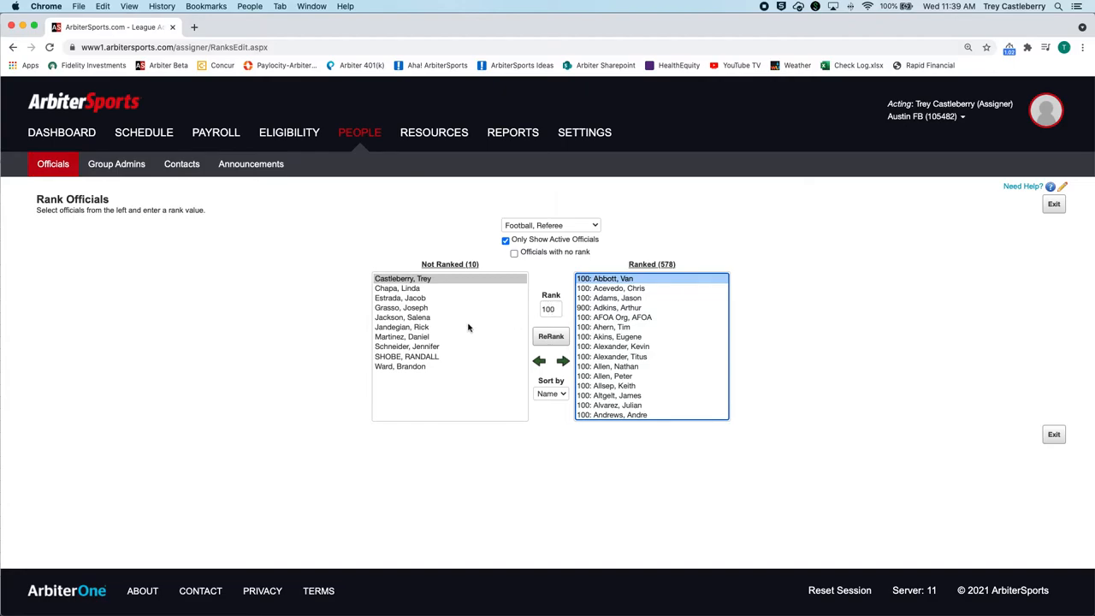
mouse_move(461, 331)
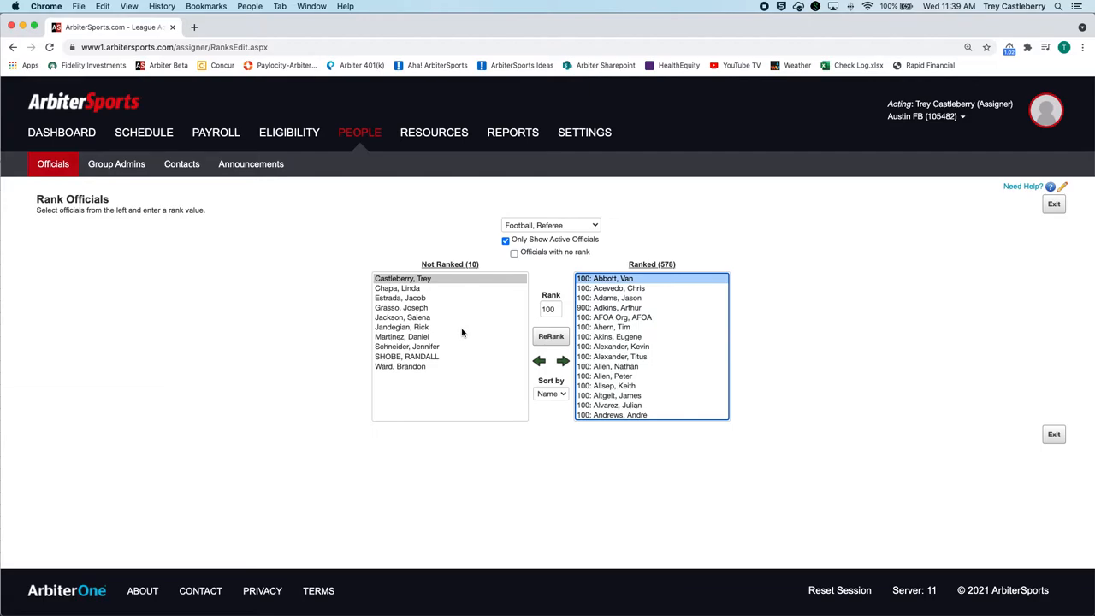
mouse_move(626, 368)
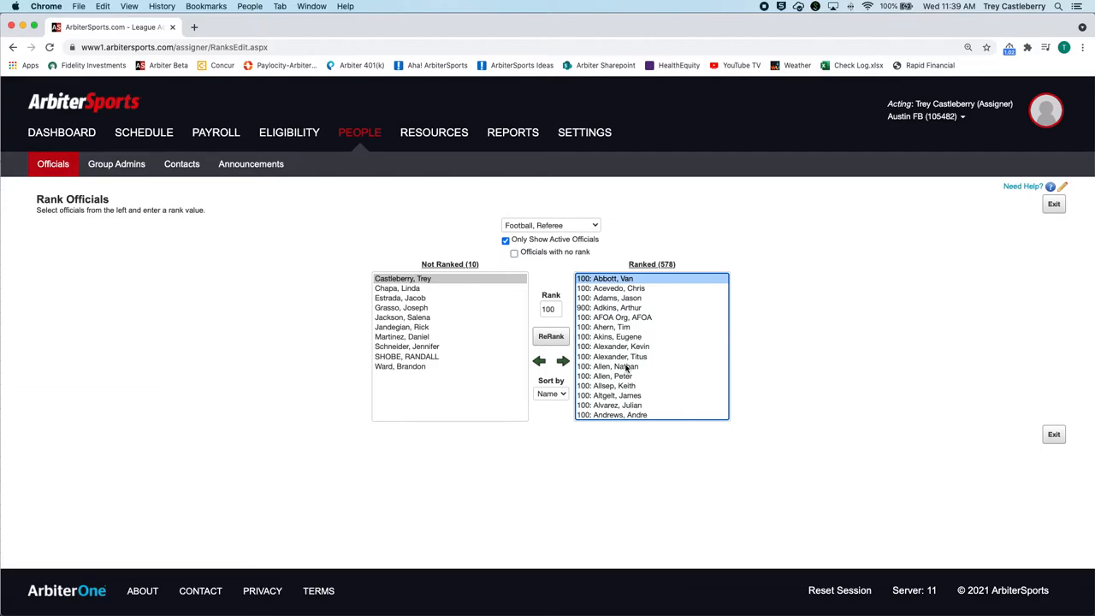
scroll("down", 3)
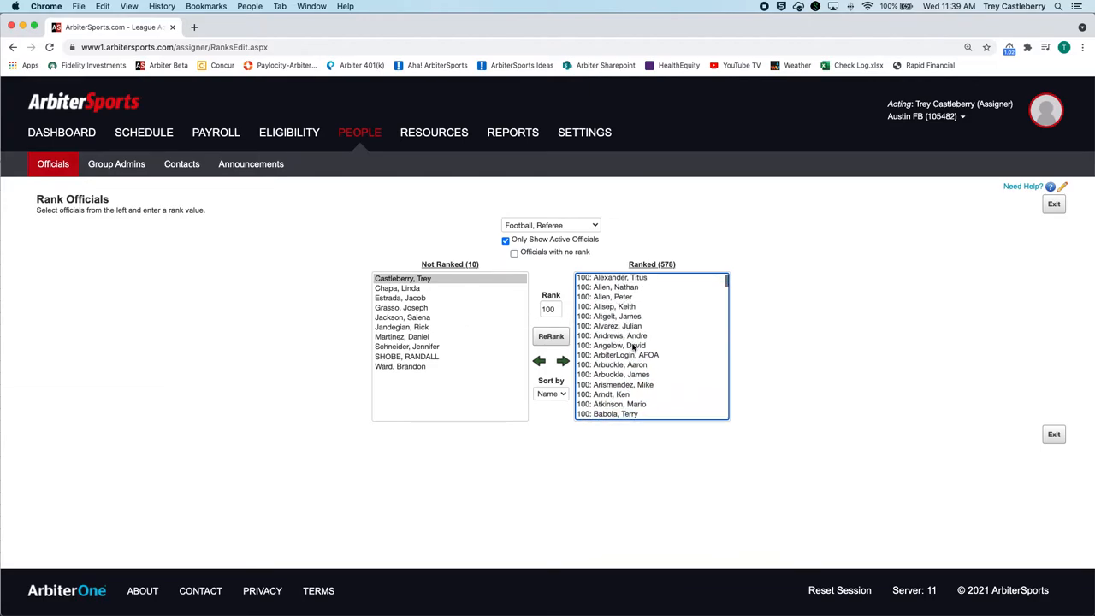
left_click(616, 404)
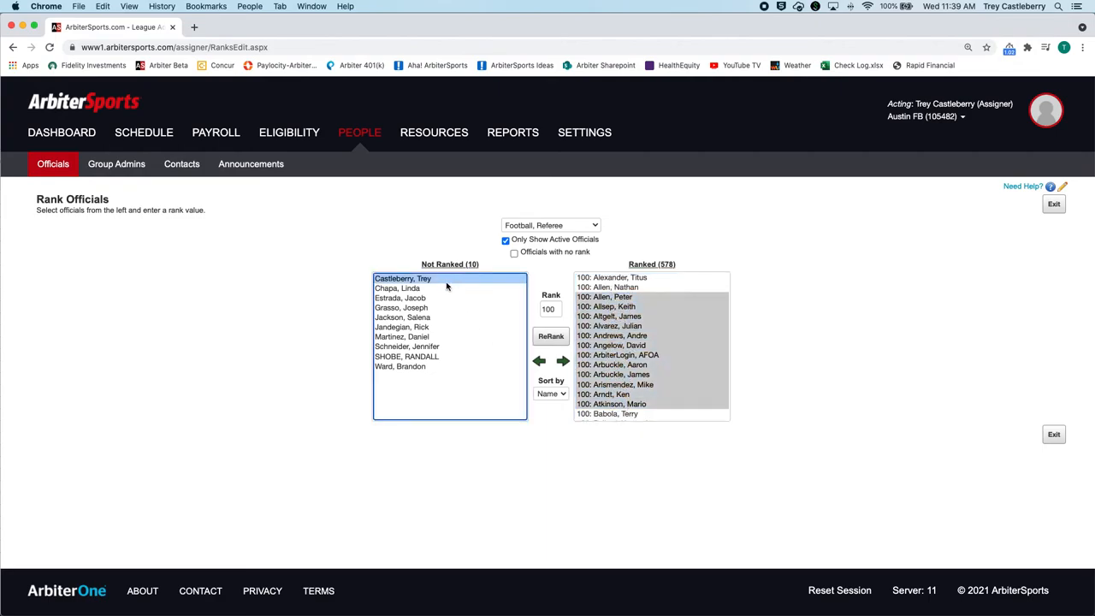
mouse_move(436, 287)
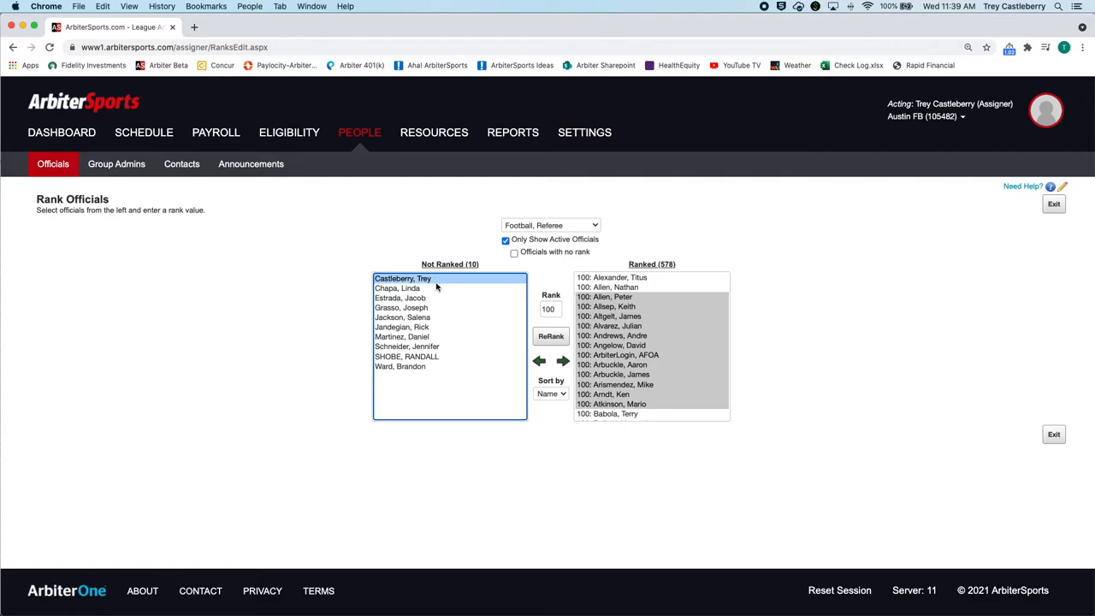
mouse_move(431, 289)
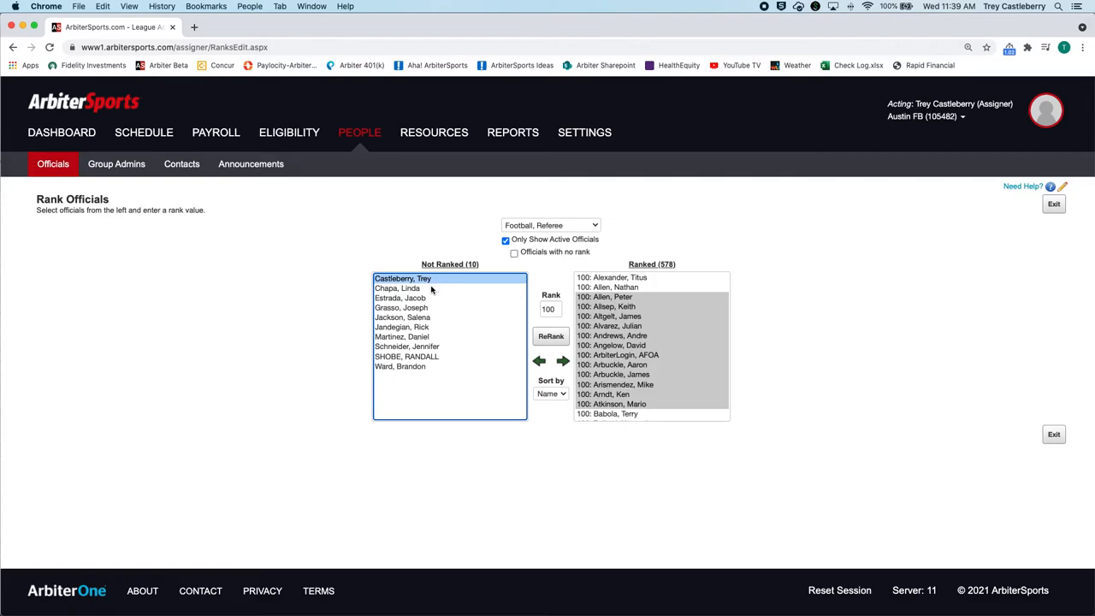
mouse_move(432, 290)
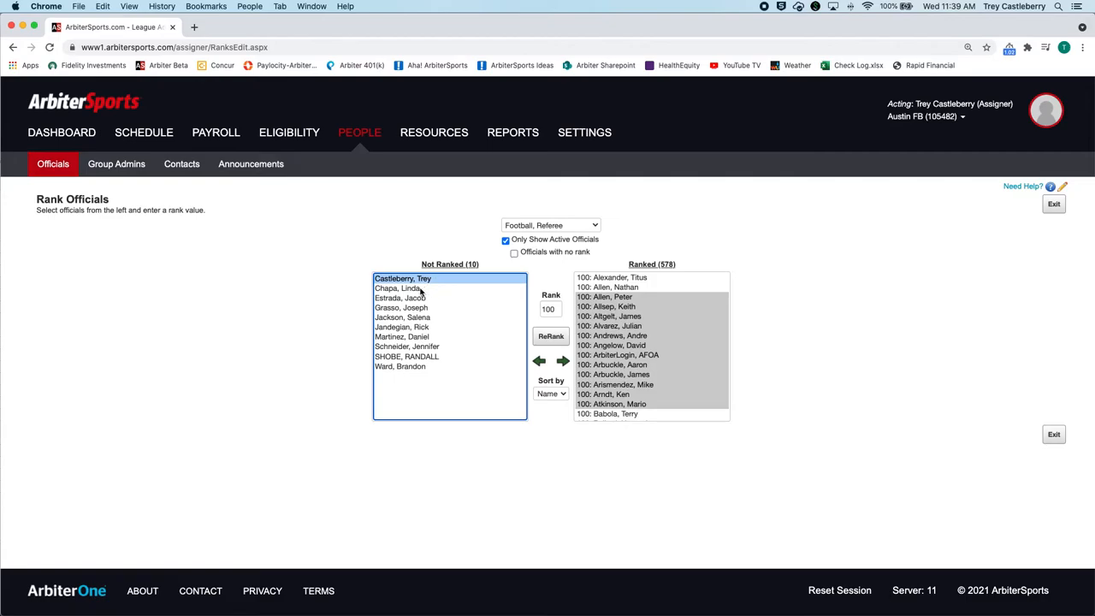
mouse_move(417, 297)
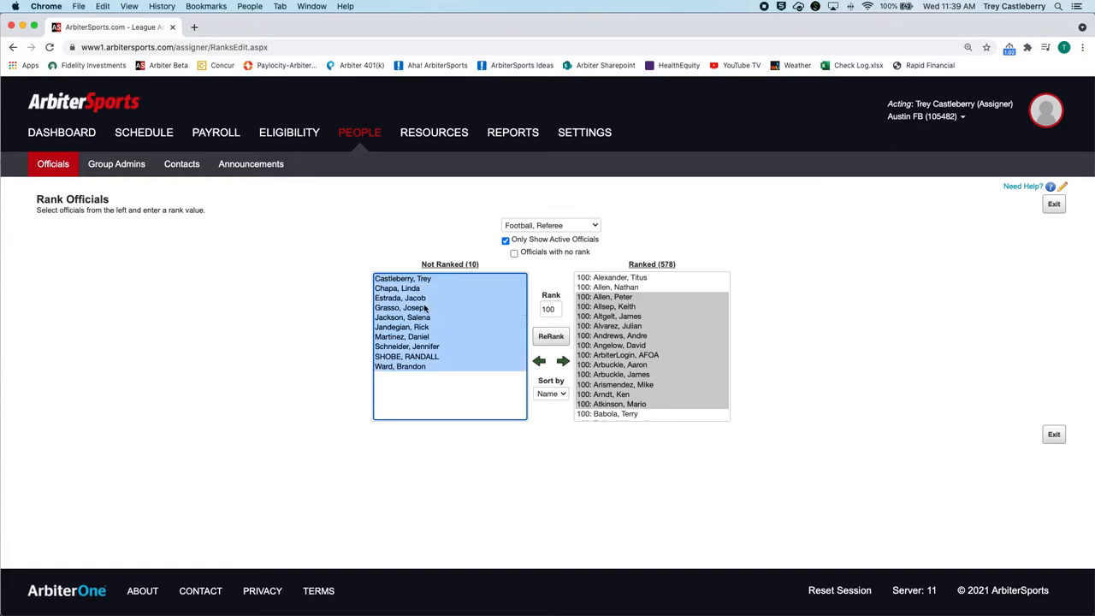
left_click(402, 278)
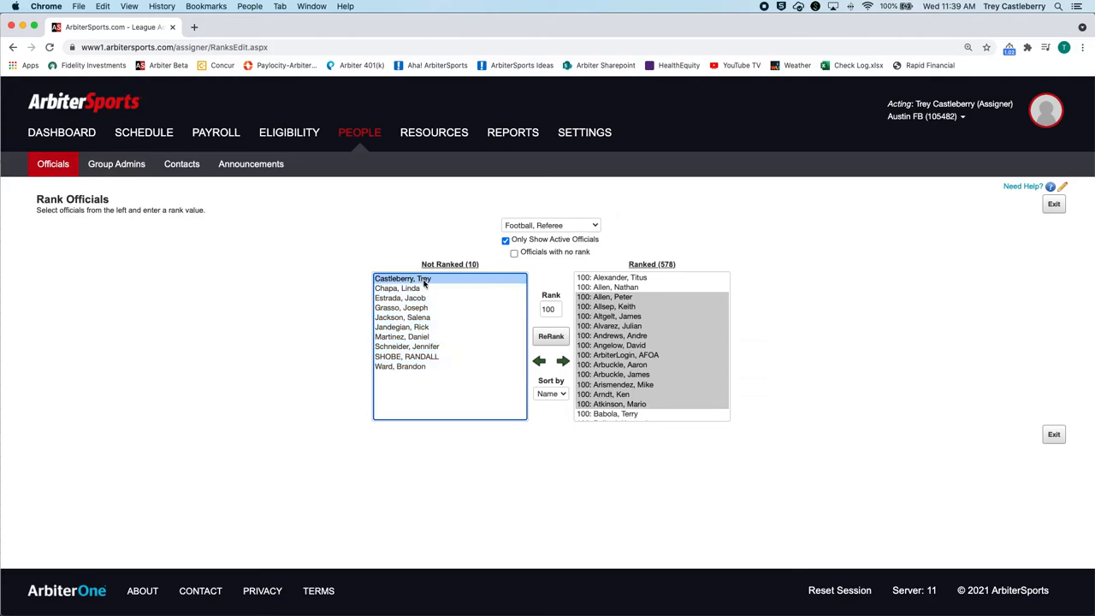
left_click(402, 316)
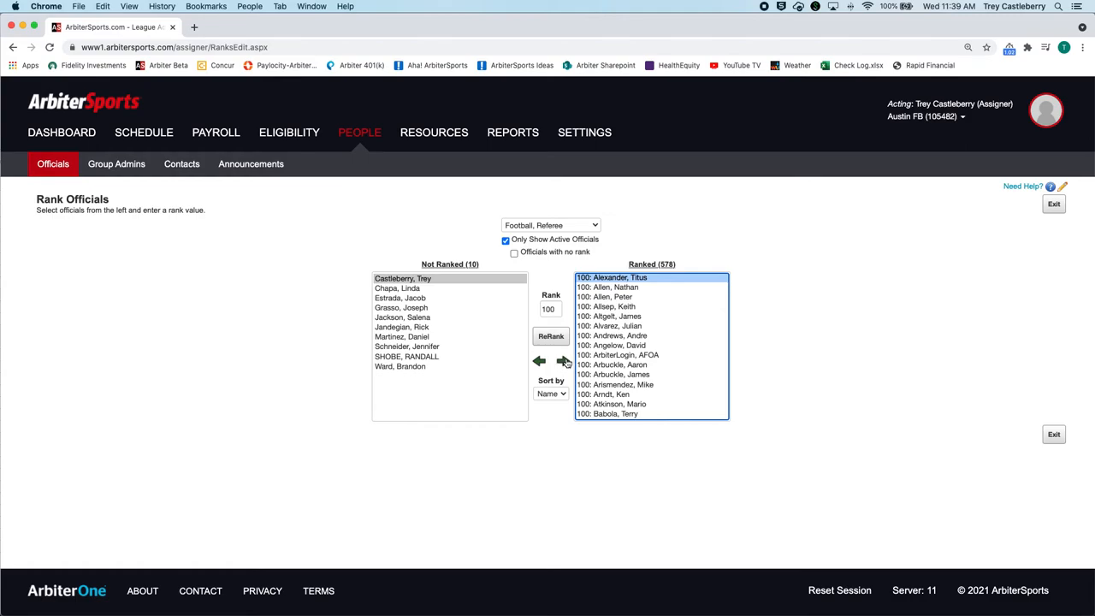
left_click(563, 360)
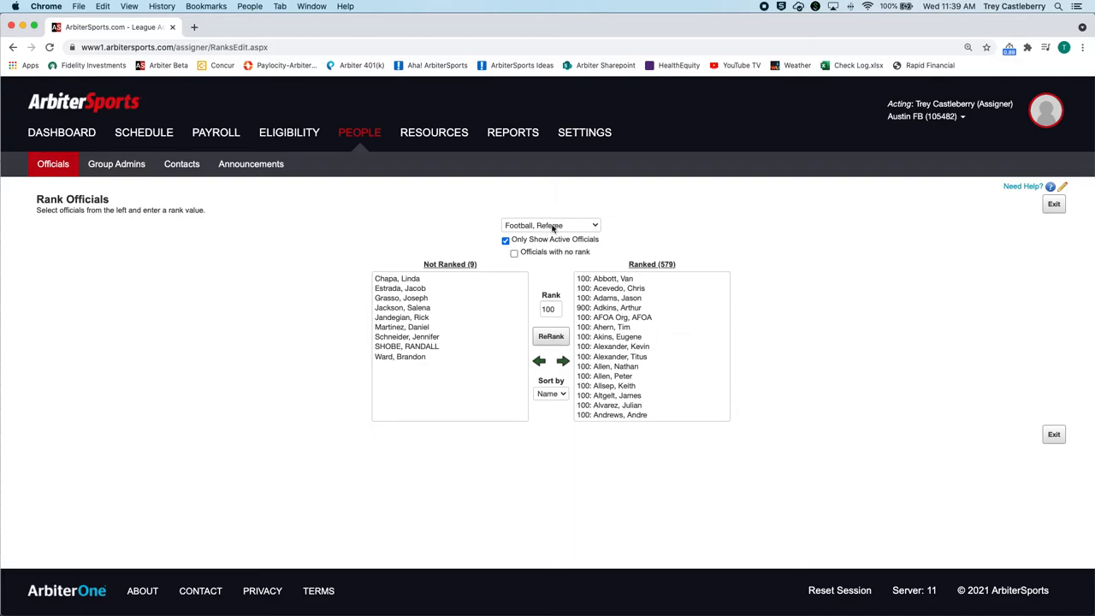
mouse_move(551, 228)
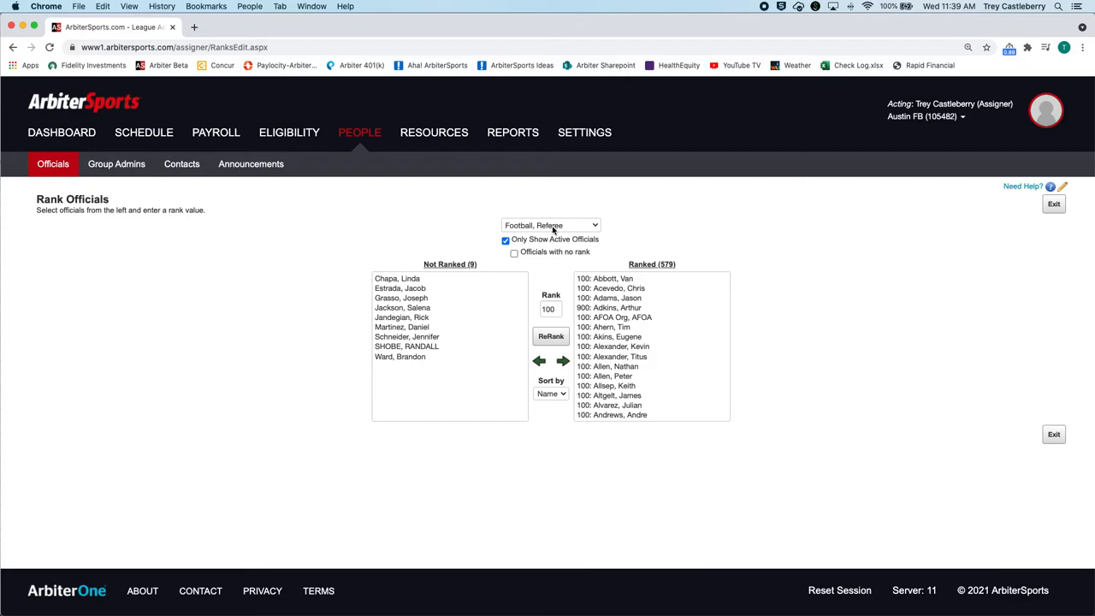
left_click(549, 225)
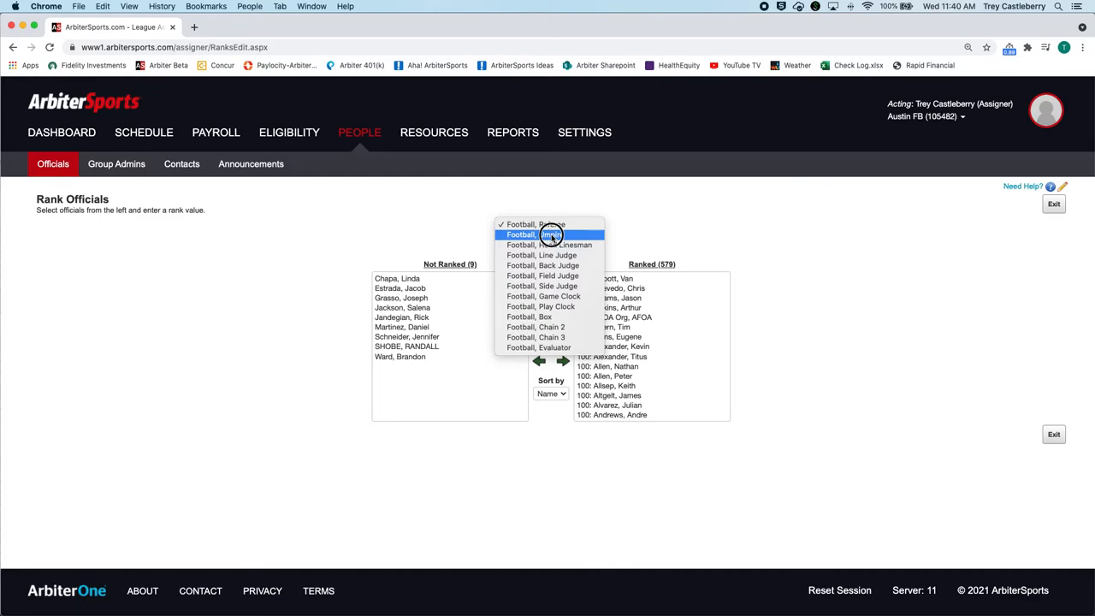
left_click(534, 234)
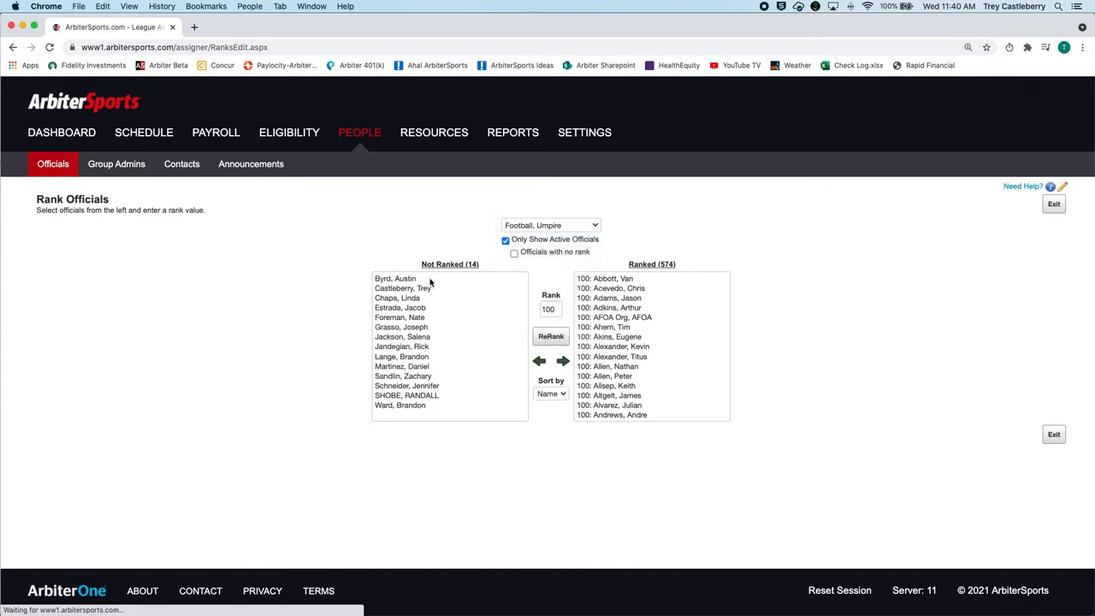
left_click(402, 289)
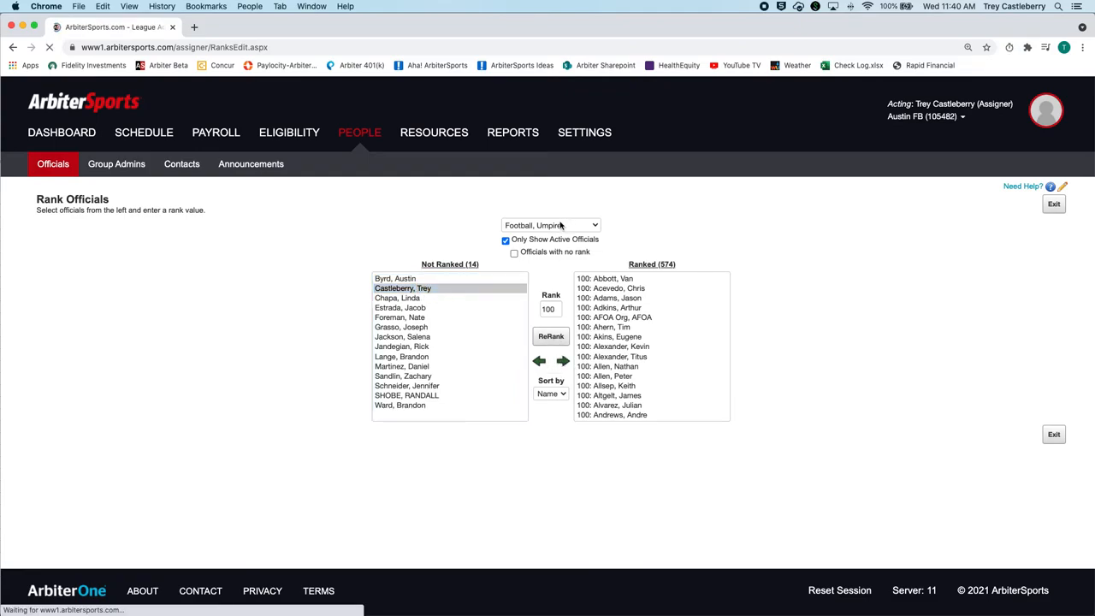
left_click(549, 225)
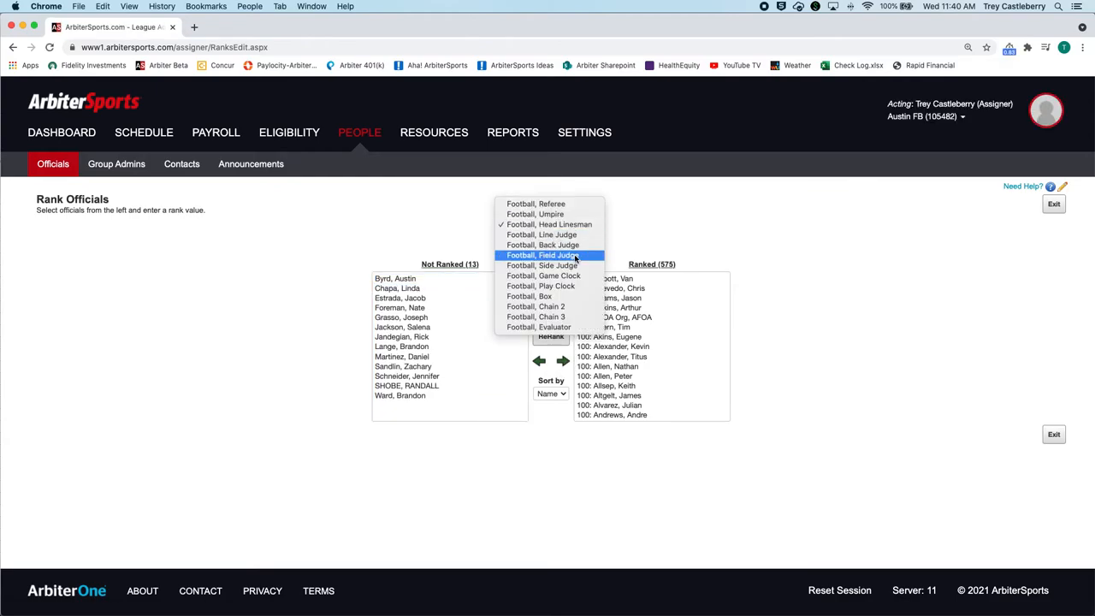
mouse_move(543, 245)
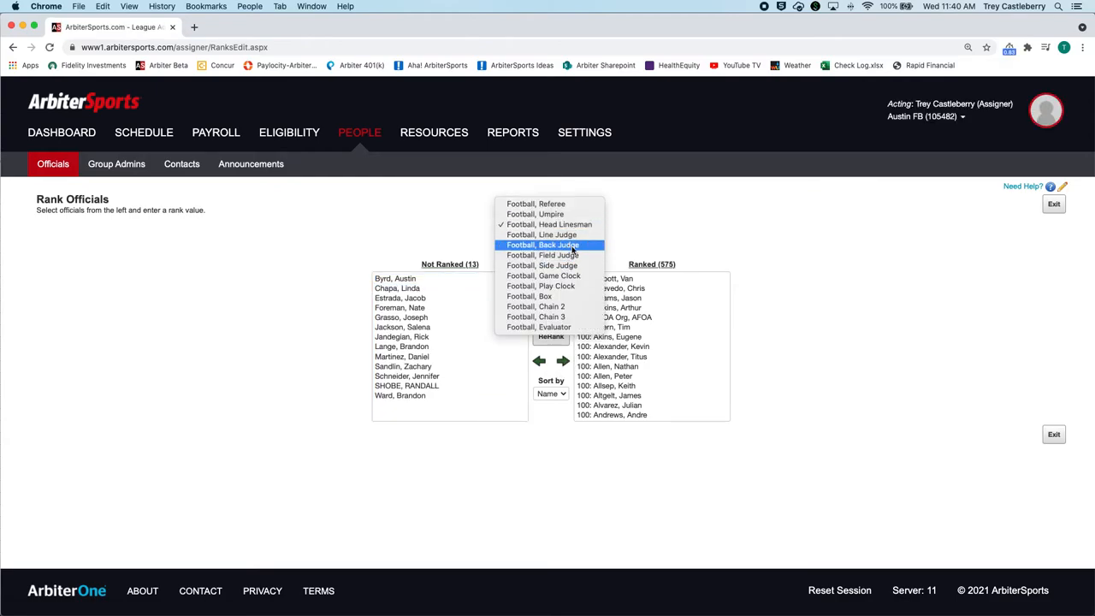
left_click(548, 224)
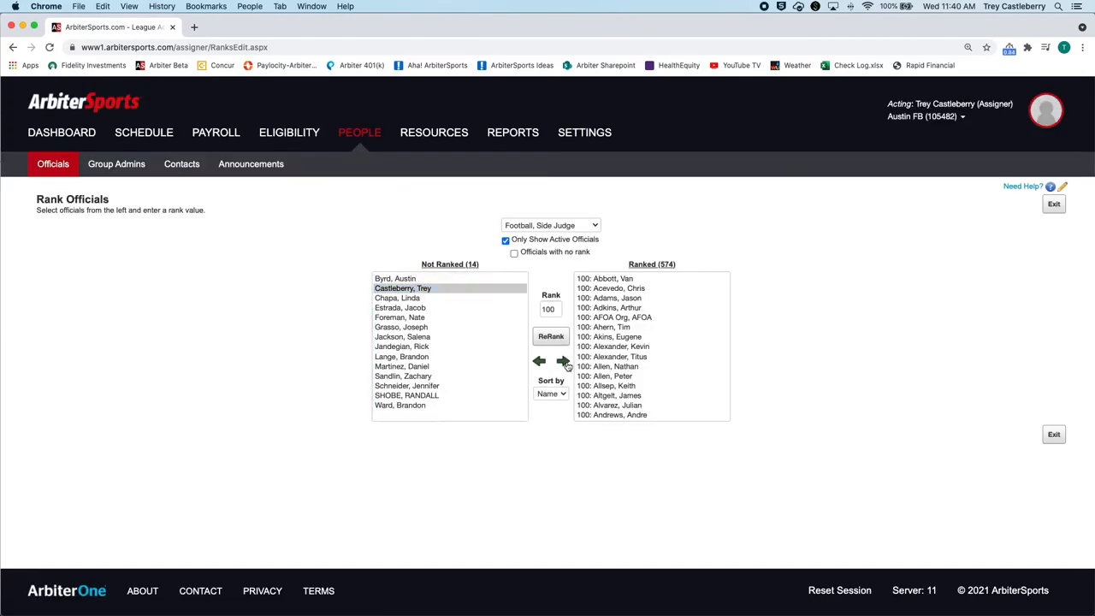
left_click(562, 359)
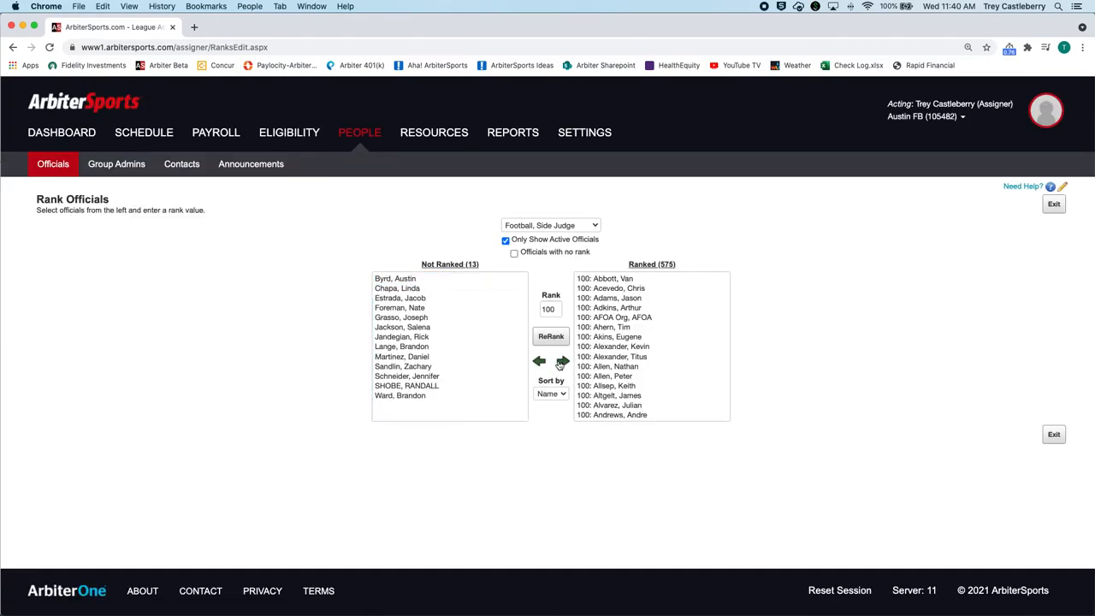
left_click(549, 224)
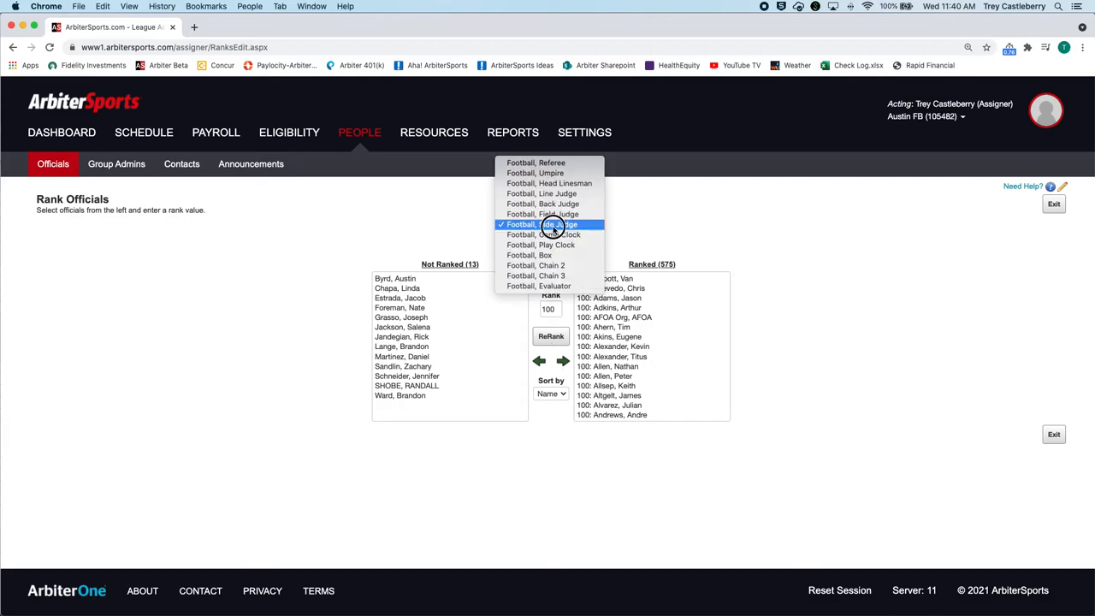
mouse_move(542, 193)
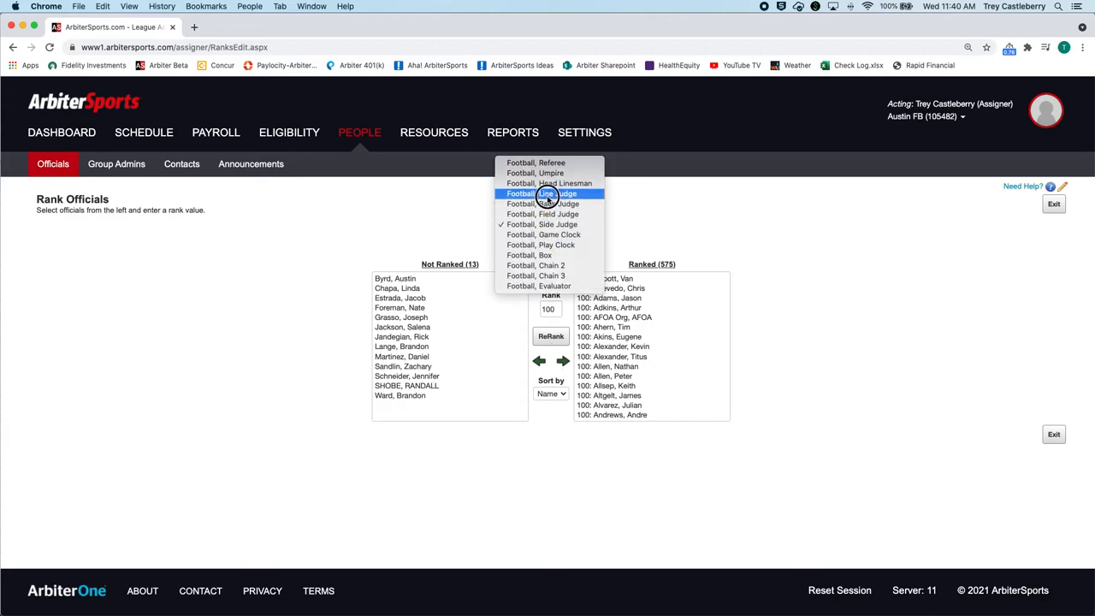
left_click(547, 193)
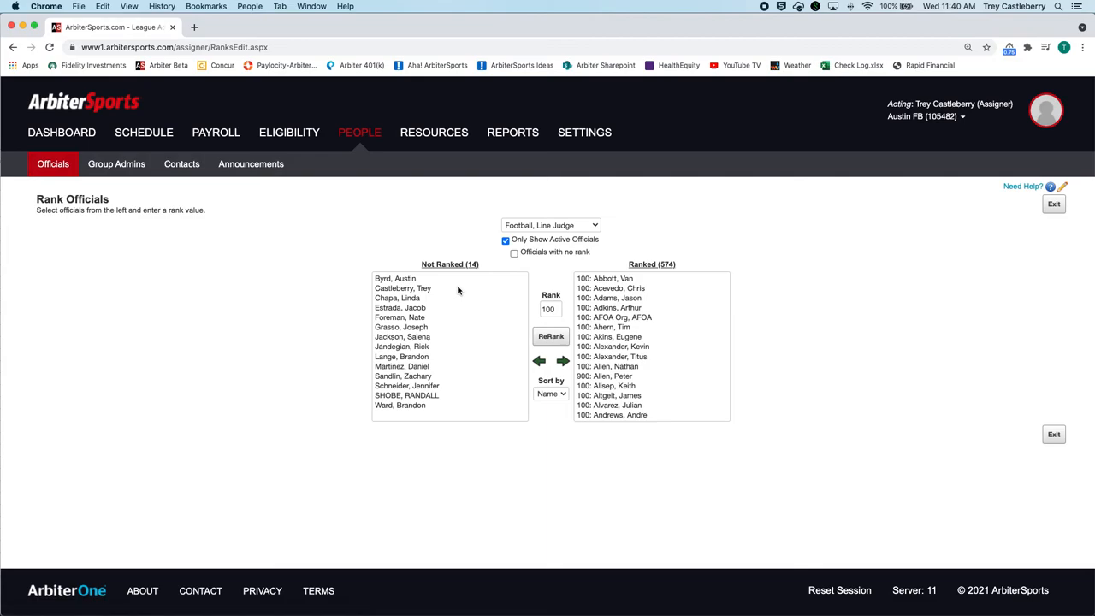
left_click(402, 288)
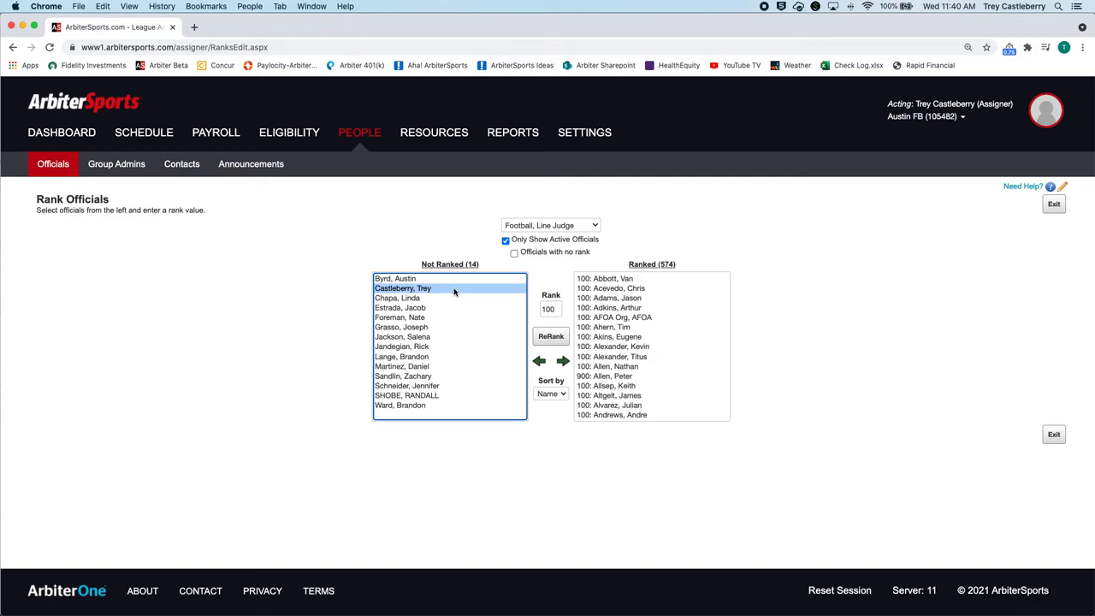
mouse_move(467, 294)
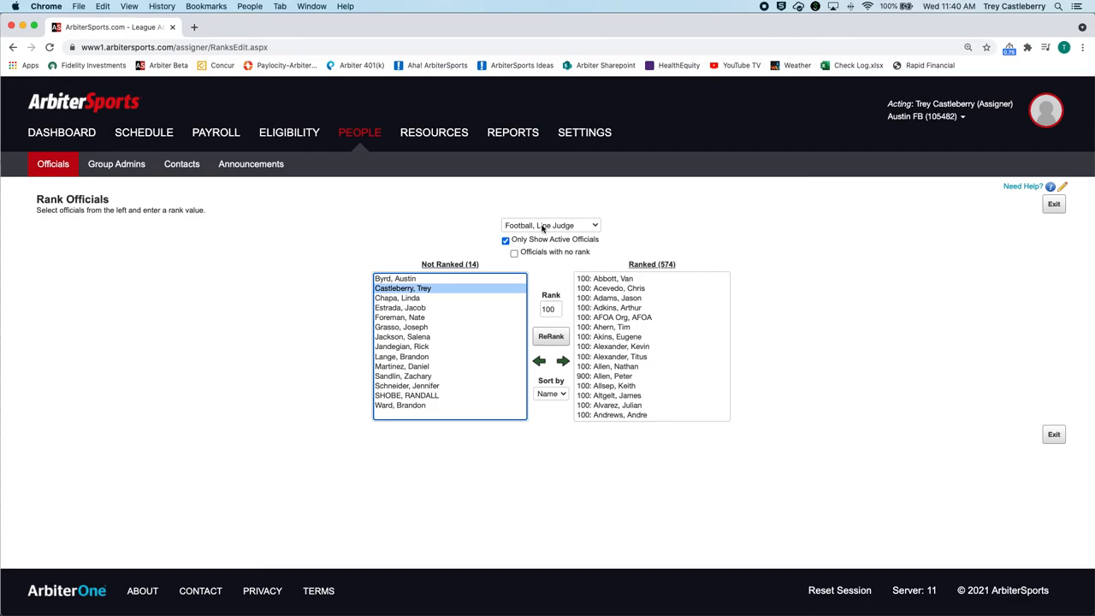
left_click(550, 225)
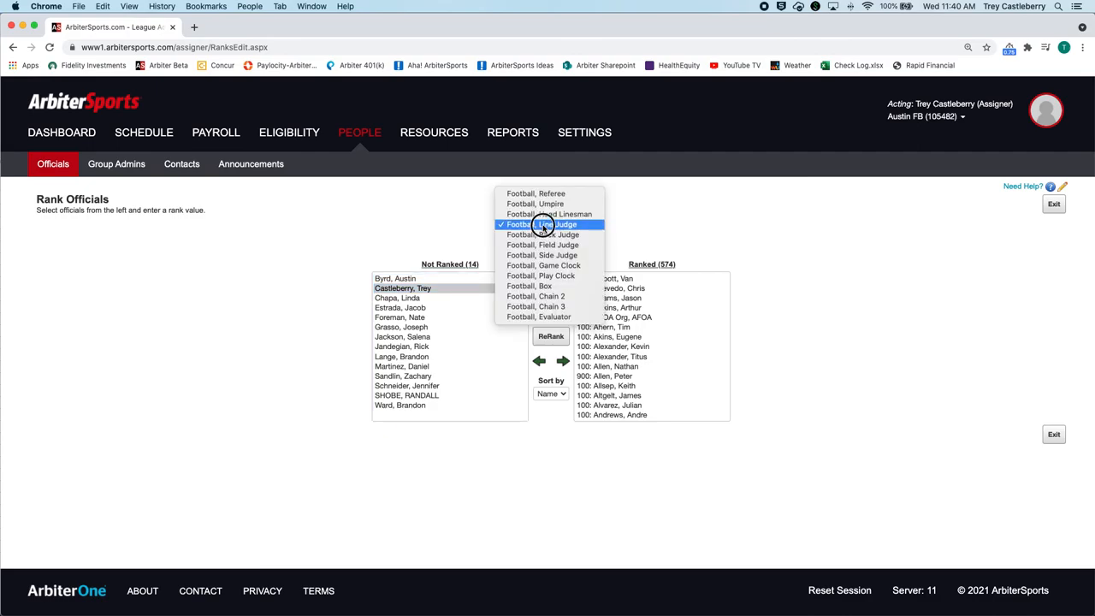
mouse_move(548, 193)
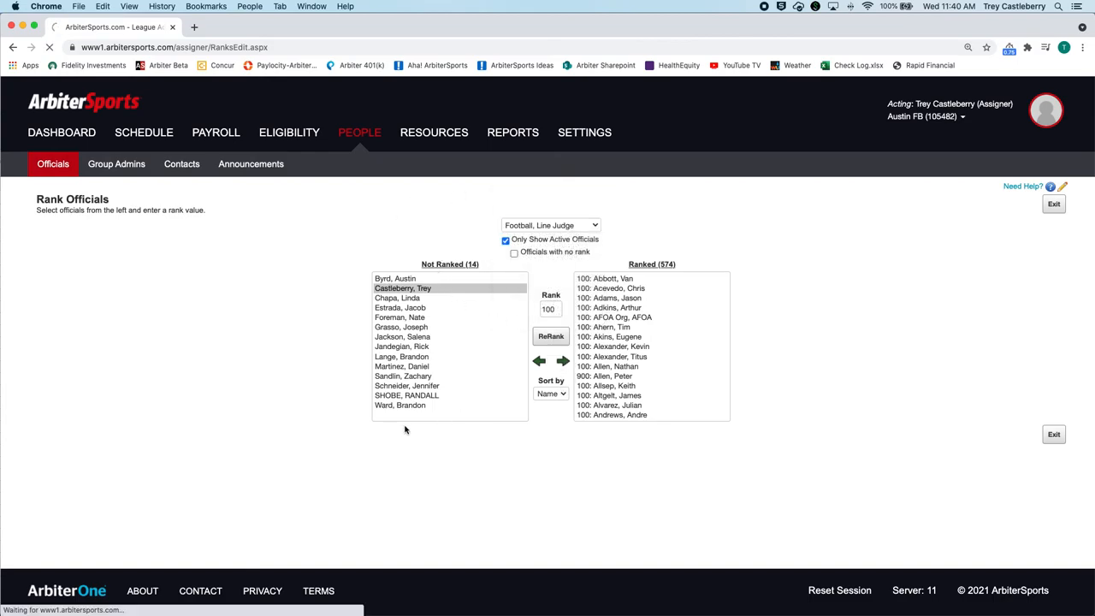
left_click(562, 360)
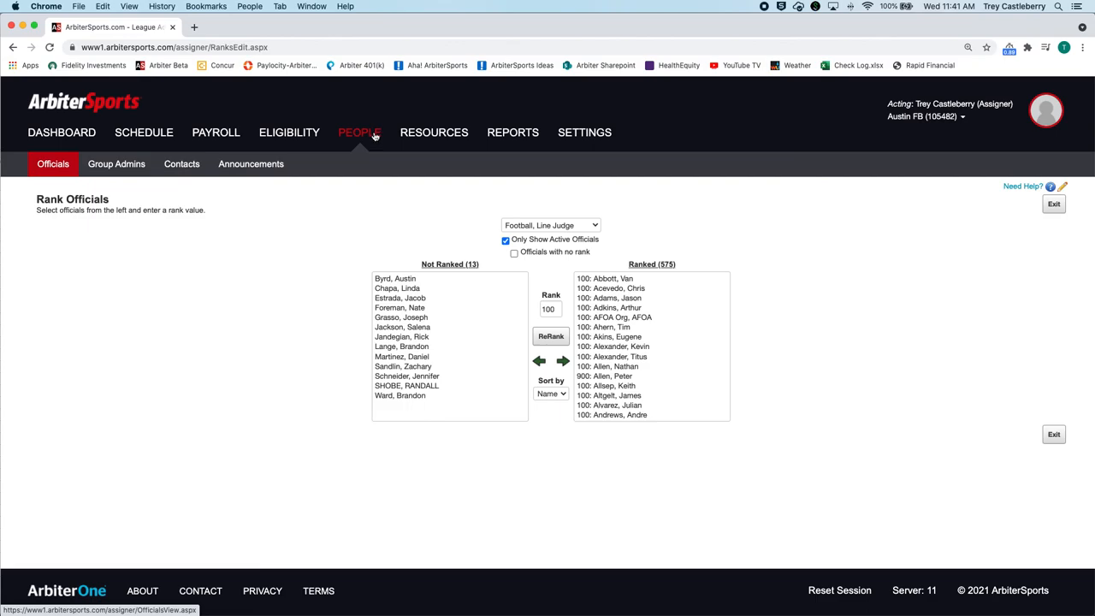
mouse_move(369, 135)
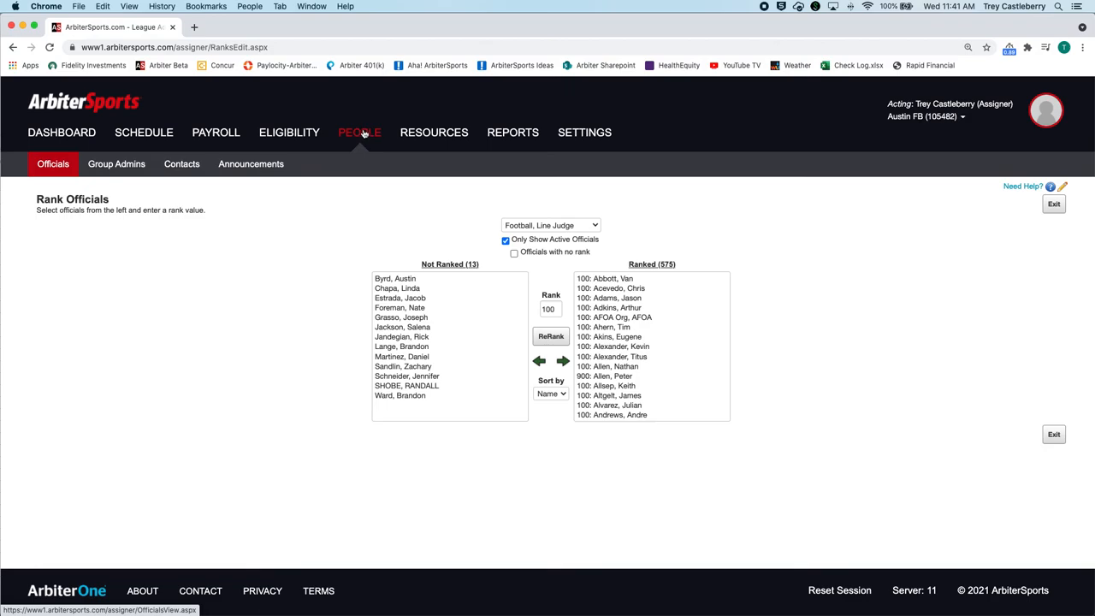
mouse_move(359, 134)
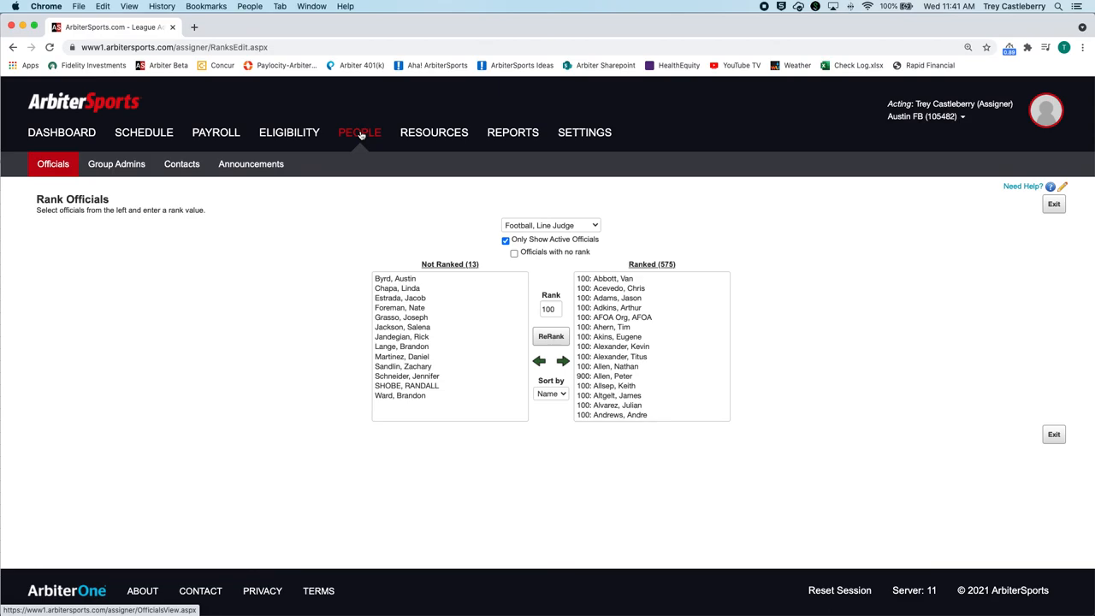
mouse_move(751, 158)
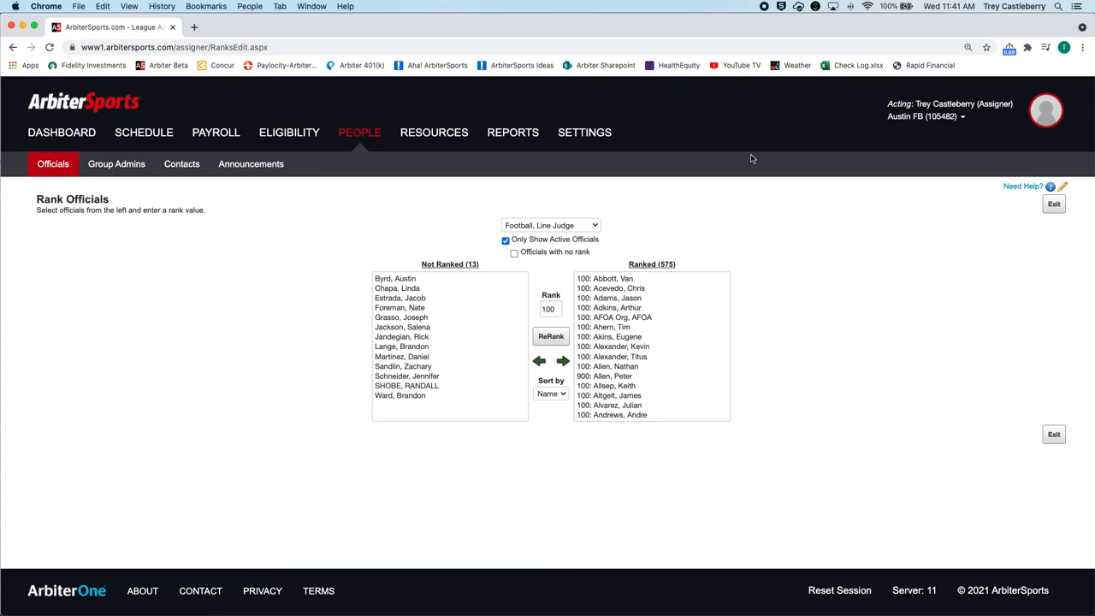